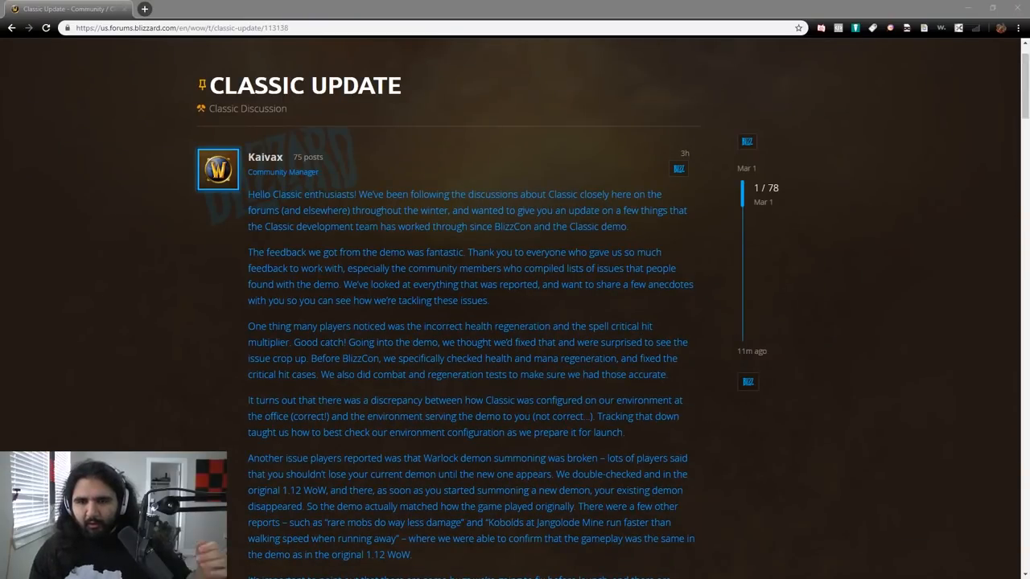
{"action": "mouse_move", "coordinate": [931, 196]}
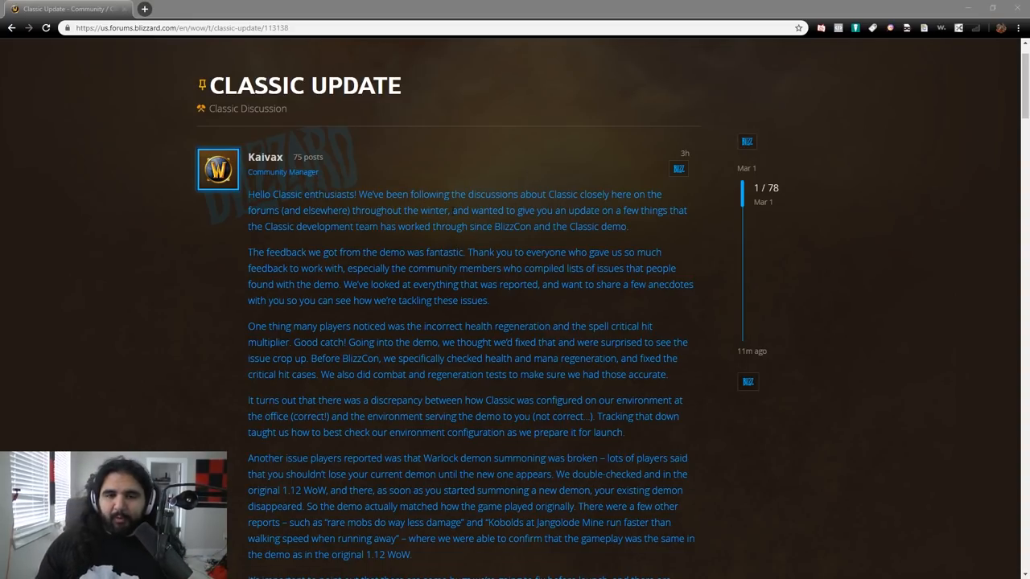
- Read the paragraphs on demo feedback and community members compiling issues, highlighting as you go
{"action": "scroll", "scroll_direction": "down", "scroll_amount": 3}
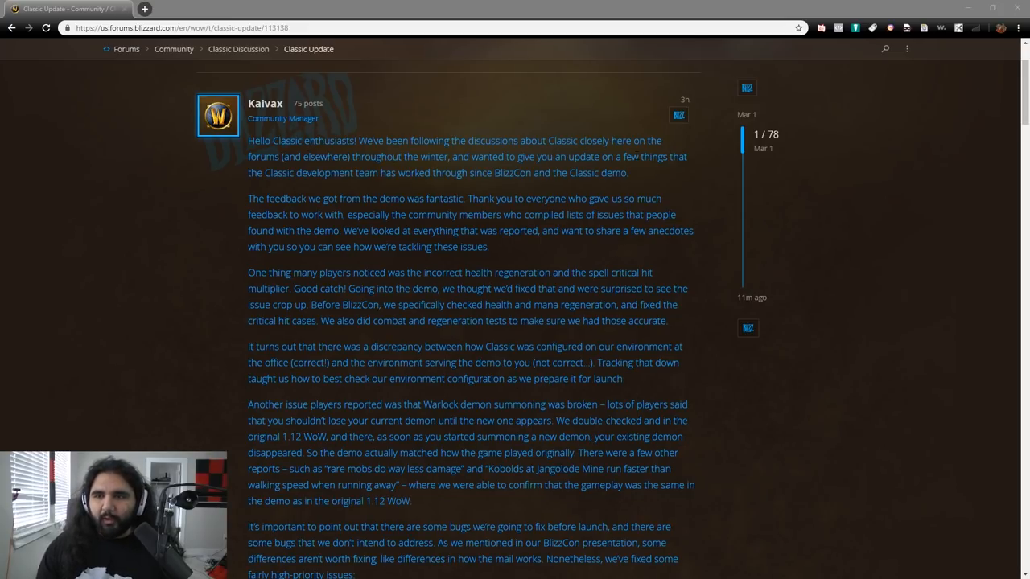
{"action": "double_click", "coordinate": [316, 158]}
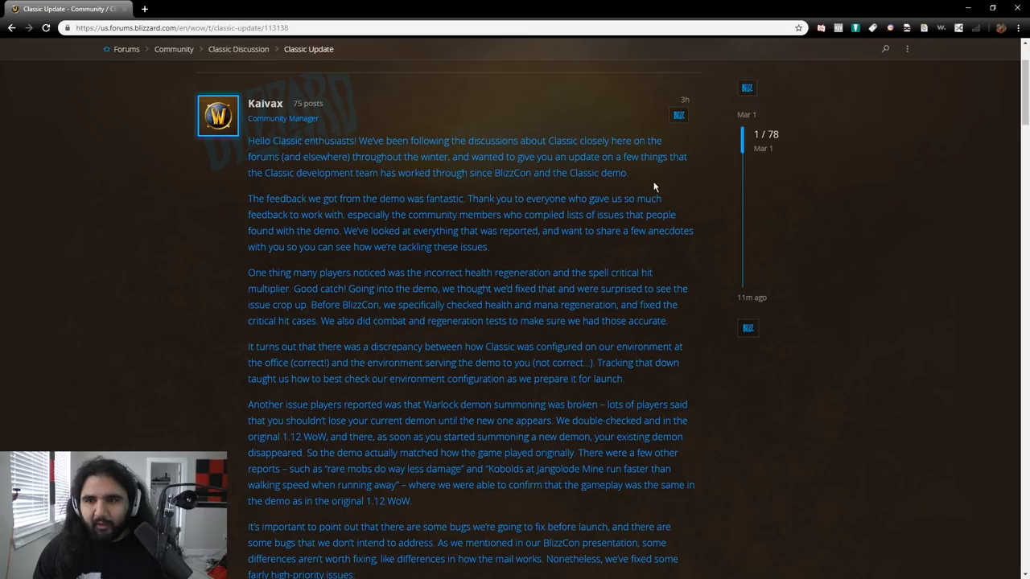
{"action": "scroll", "scroll_direction": "down", "scroll_amount": 3}
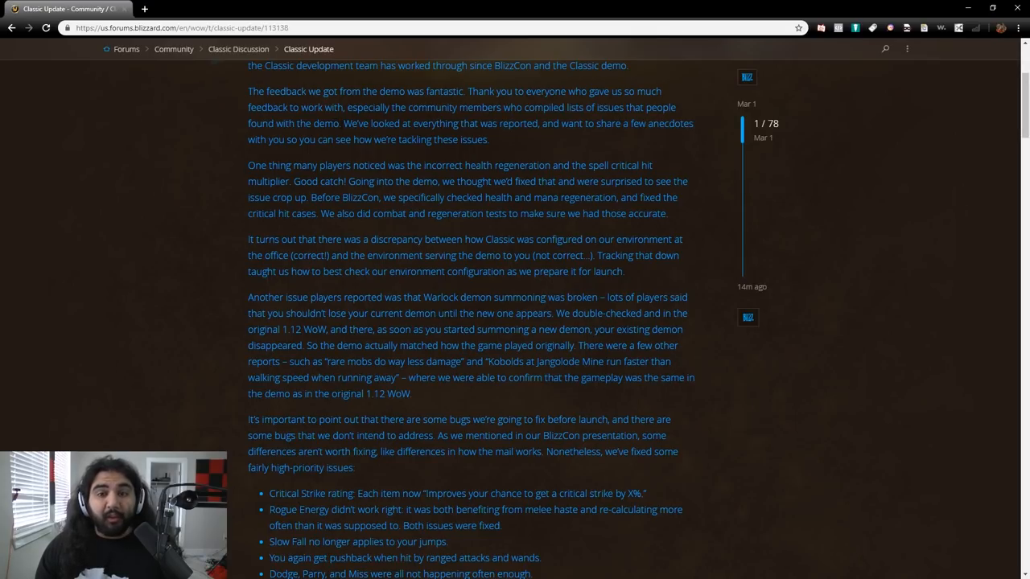
{"action": "mouse_move", "coordinate": [537, 147]}
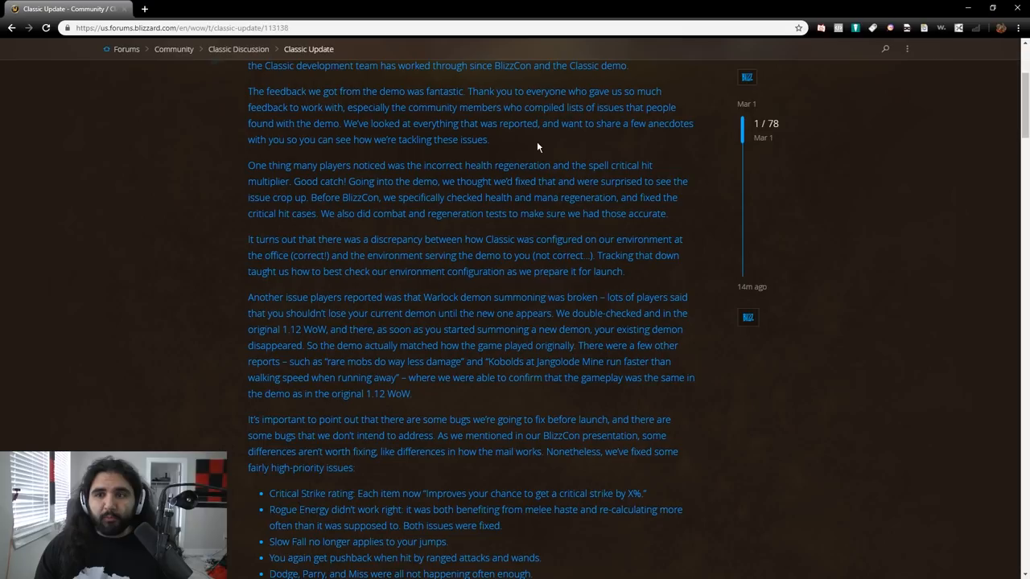
{"action": "mouse_move", "coordinate": [332, 155]}
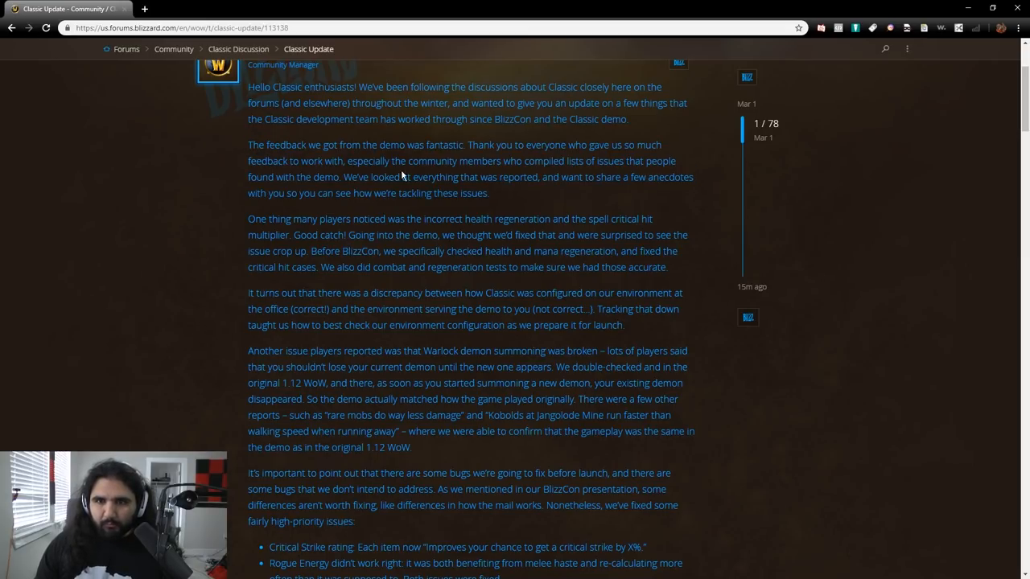
{"action": "left_click_drag", "start_coordinate": [248, 144], "coordinate": [490, 193]}
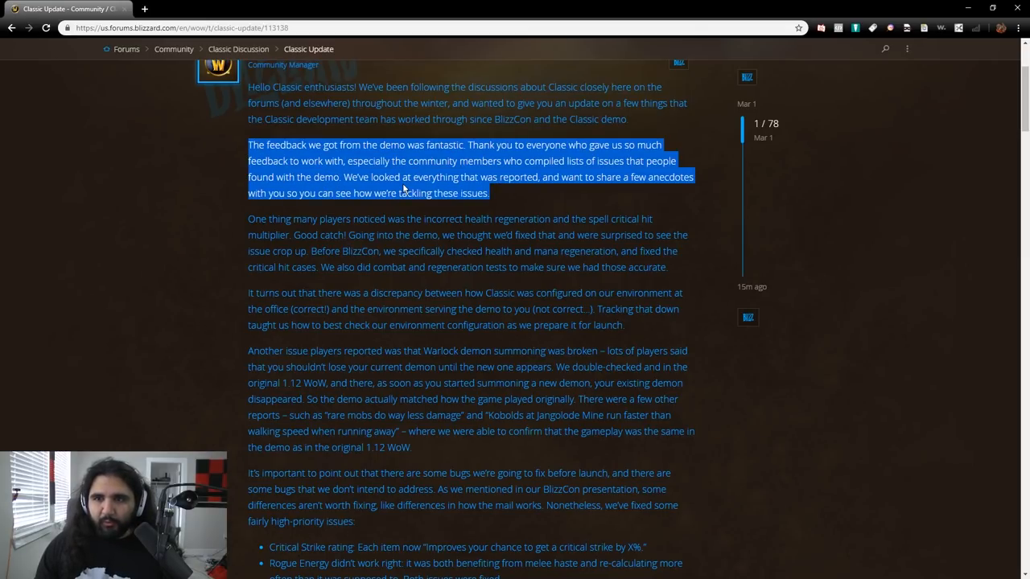
{"action": "left_click", "coordinate": [406, 190]}
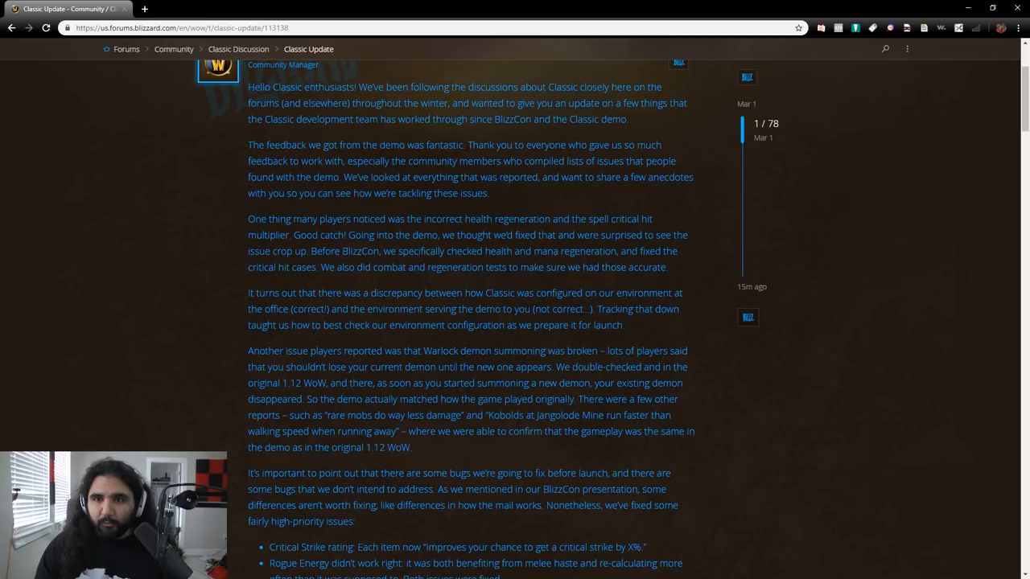
{"action": "left_click_drag", "start_coordinate": [344, 161], "coordinate": [342, 177]}
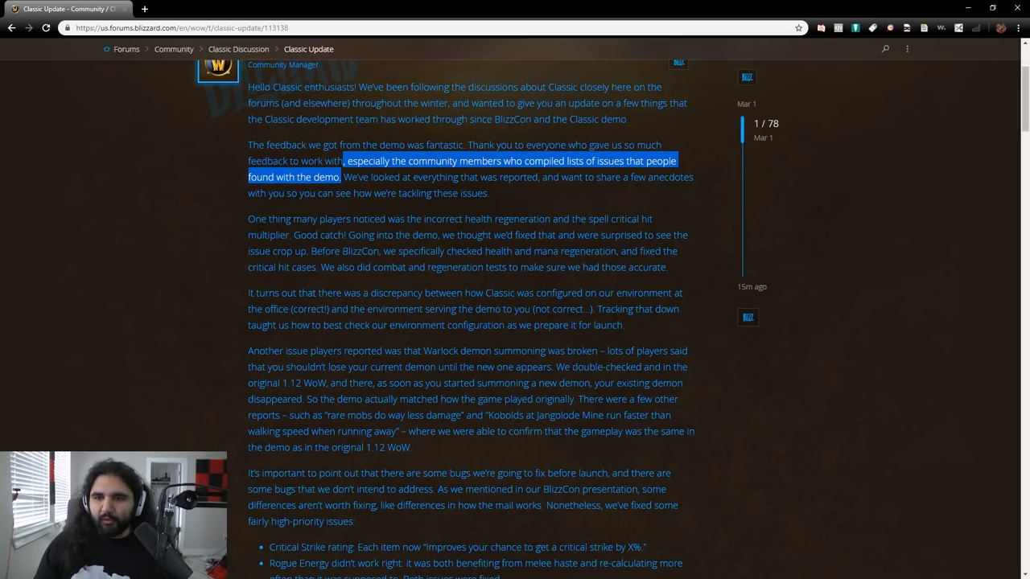
- Highlight and clear phrases such as 'Good catch!' and 'incorrect health regeneration' while reading
{"action": "left_click_drag", "start_coordinate": [248, 219], "coordinate": [293, 235]}
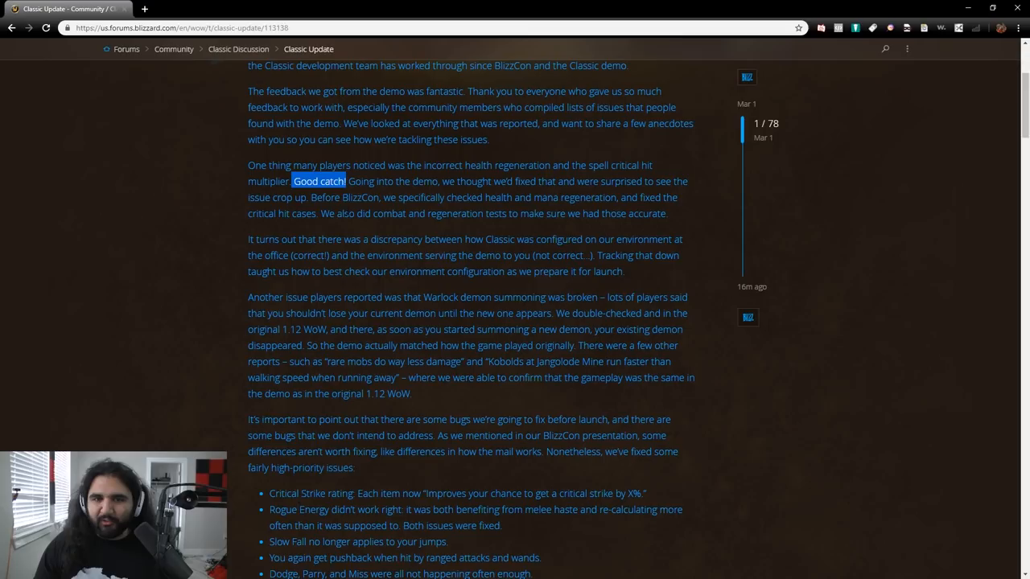
{"action": "left_click", "coordinate": [343, 212]}
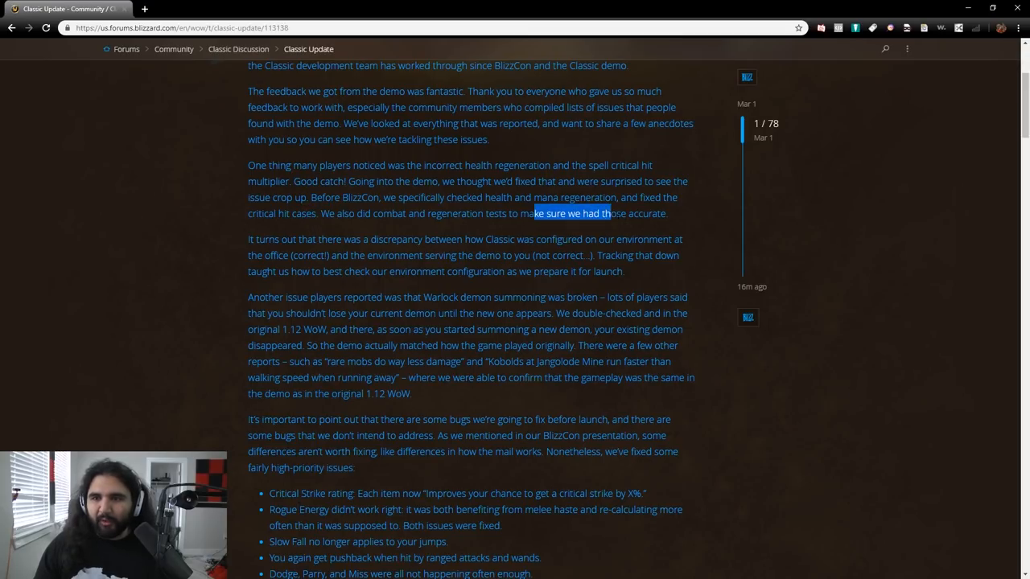
{"action": "left_click", "coordinate": [602, 229]}
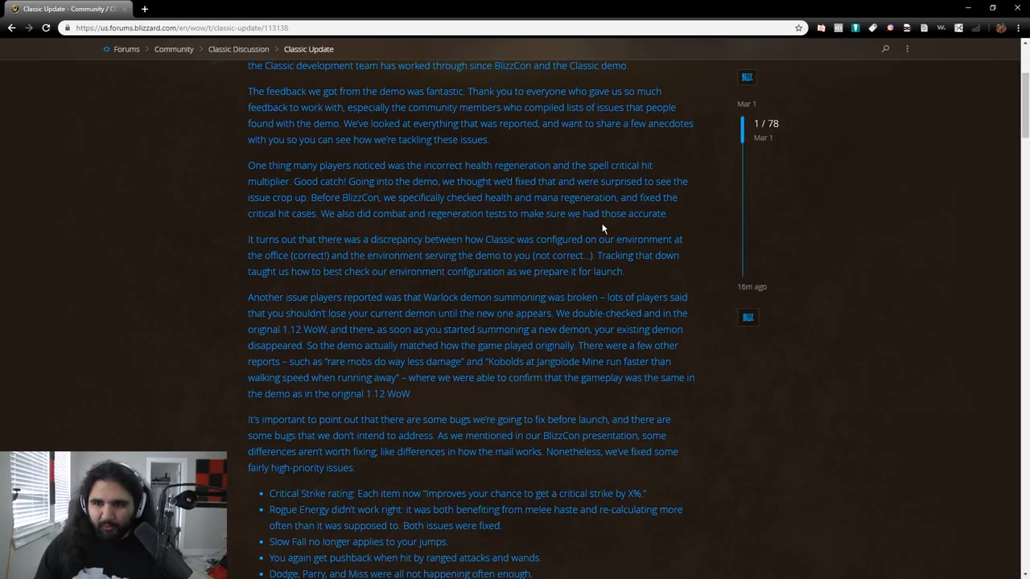
{"action": "mouse_move", "coordinate": [351, 196]}
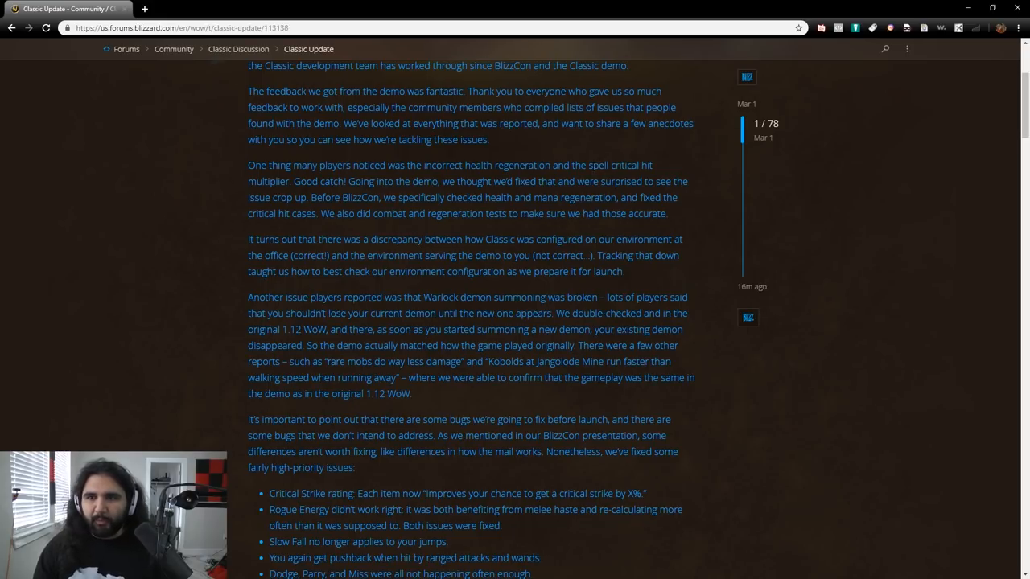
{"action": "left_click_drag", "start_coordinate": [594, 164], "coordinate": [293, 180]}
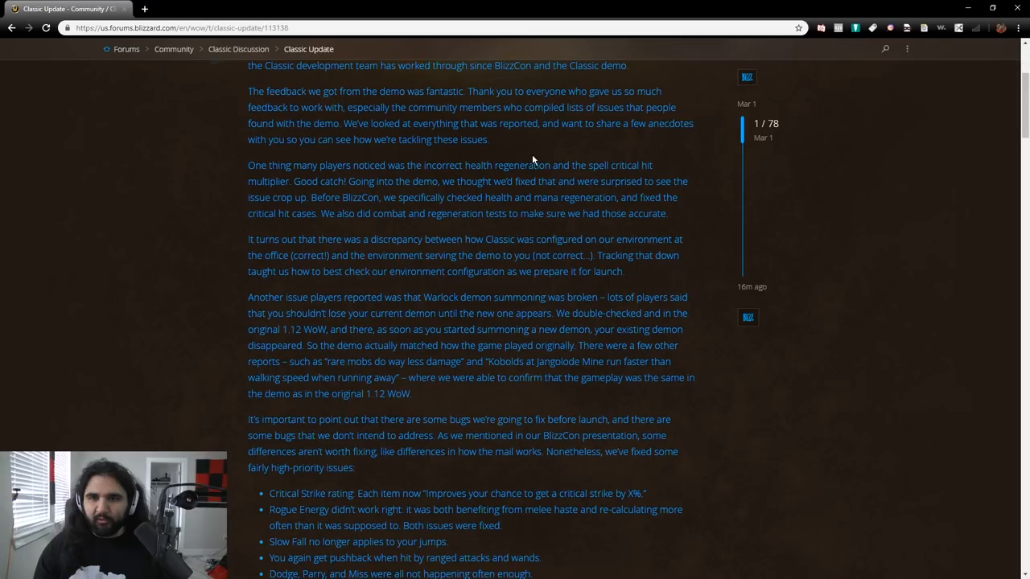
{"action": "left_click_drag", "start_coordinate": [425, 164], "coordinate": [553, 164]}
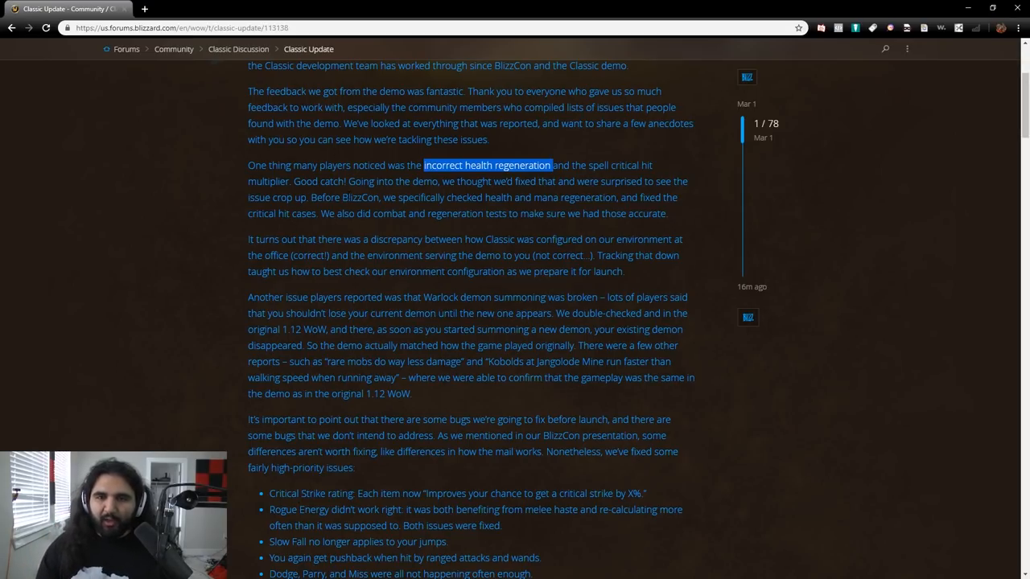
- Scroll on to the high-priority issues list, highlighting its first lines
{"action": "scroll", "scroll_direction": "down", "scroll_amount": 3}
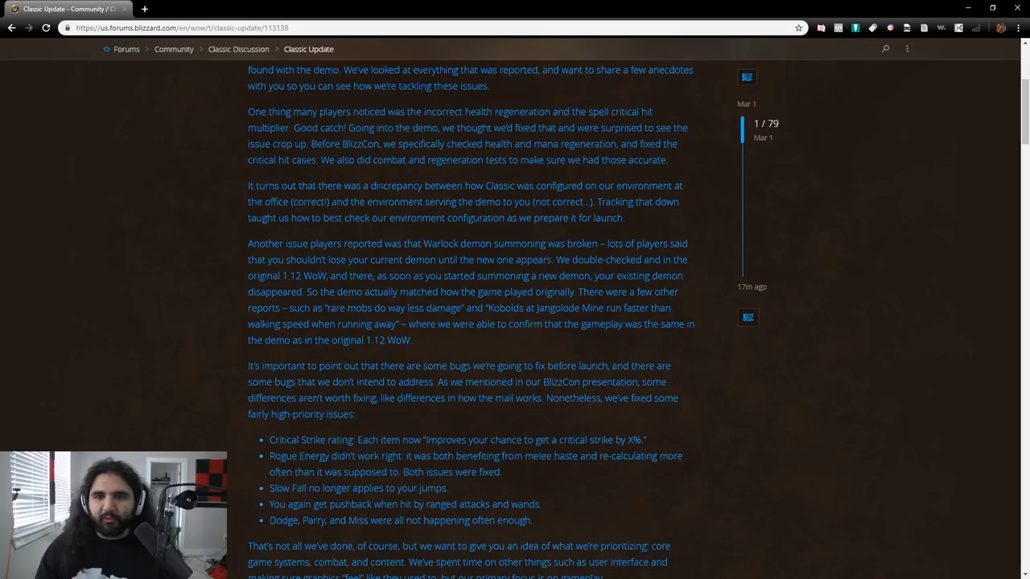
{"action": "left_click_drag", "start_coordinate": [248, 185], "coordinate": [431, 185]}
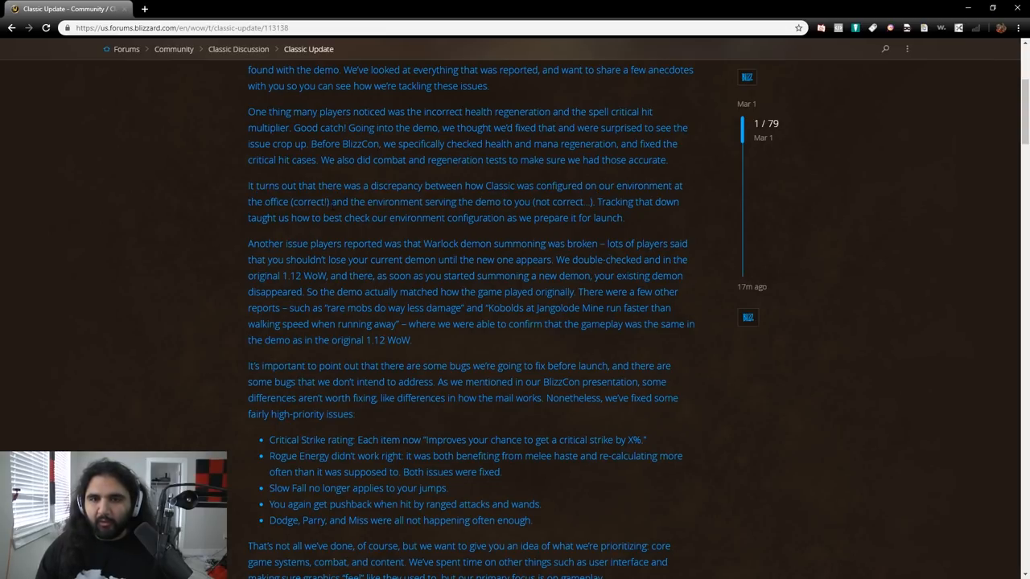
{"action": "left_click_drag", "start_coordinate": [332, 203], "coordinate": [590, 203]}
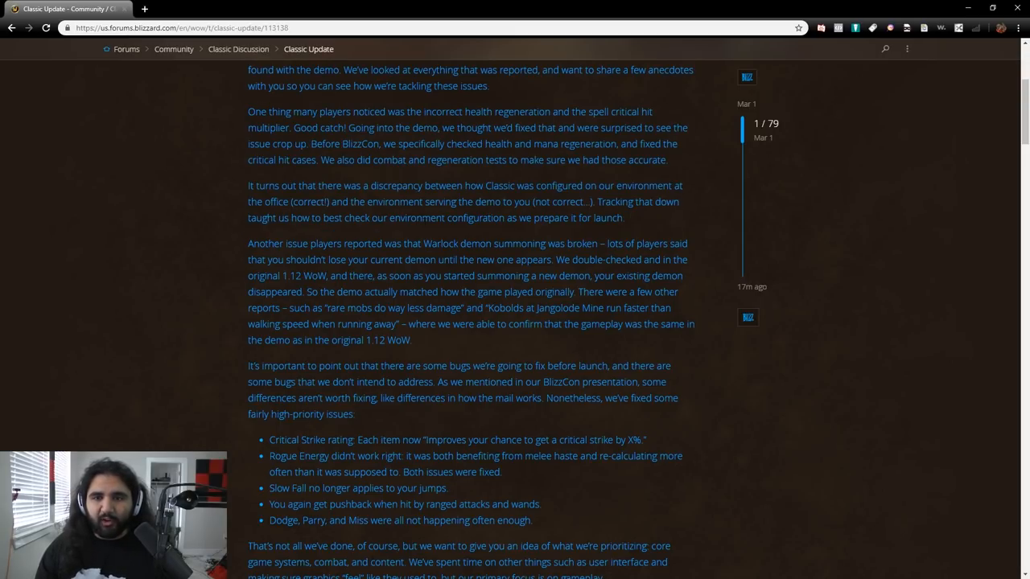
{"action": "left_click_drag", "start_coordinate": [377, 219], "coordinate": [625, 219]}
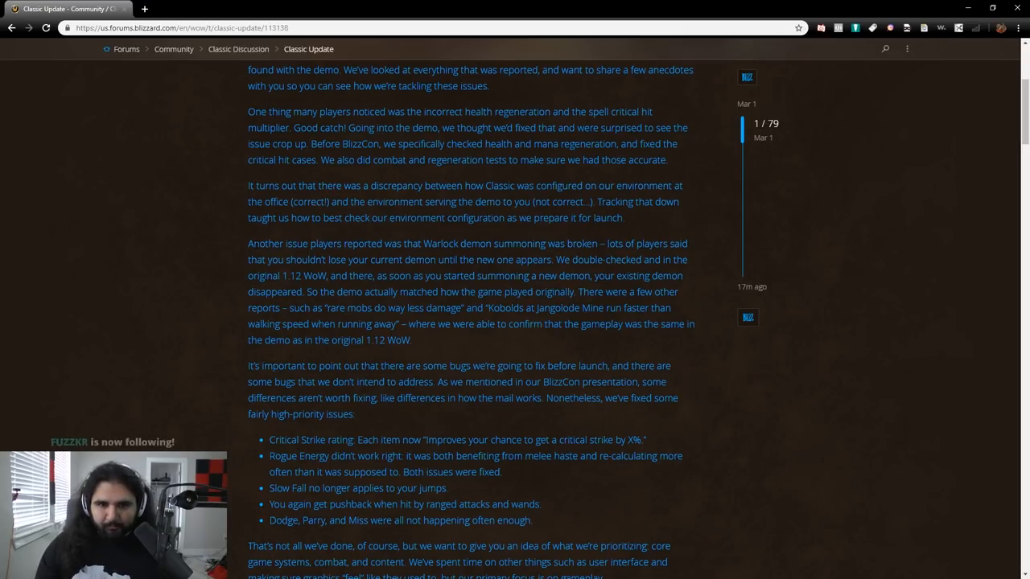
- Read the Warlock demon paragraph, highlighting the sentence about the existing demon disappearing
{"action": "left_click_drag", "start_coordinate": [247, 243], "coordinate": [425, 243]}
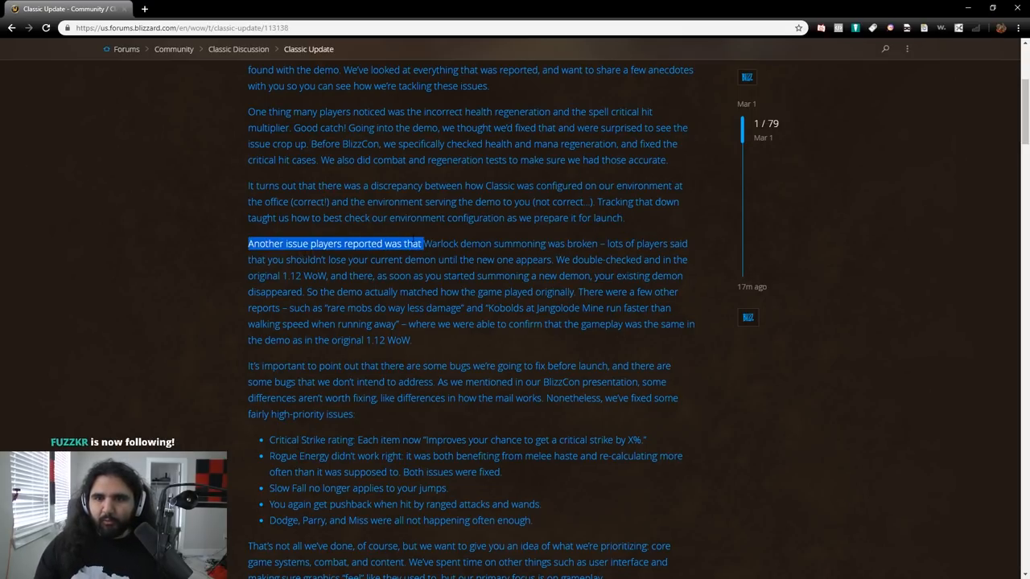
{"action": "left_click_drag", "start_coordinate": [420, 245], "coordinate": [602, 245]}
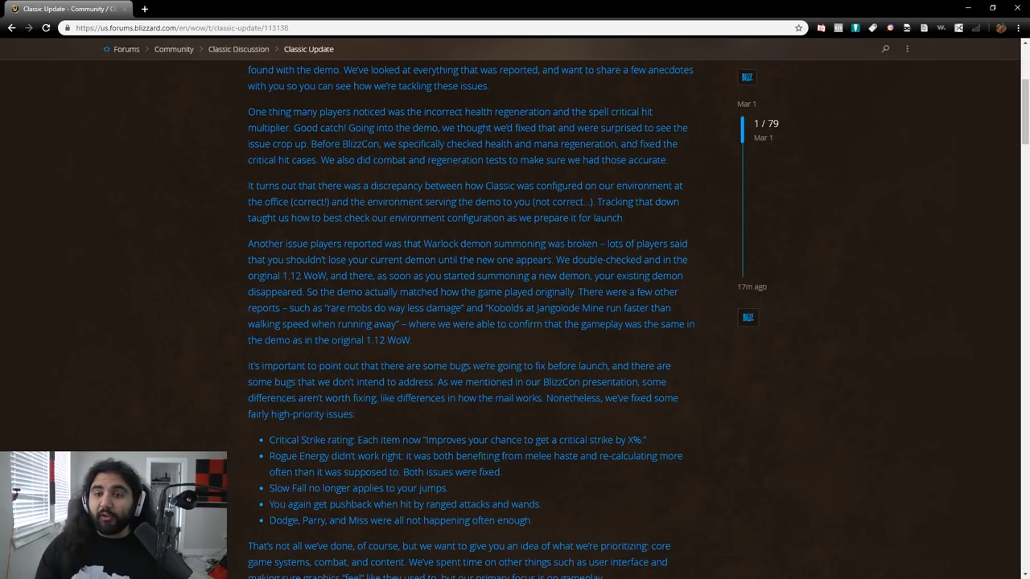
{"action": "left_click_drag", "start_coordinate": [283, 259], "coordinate": [554, 259]}
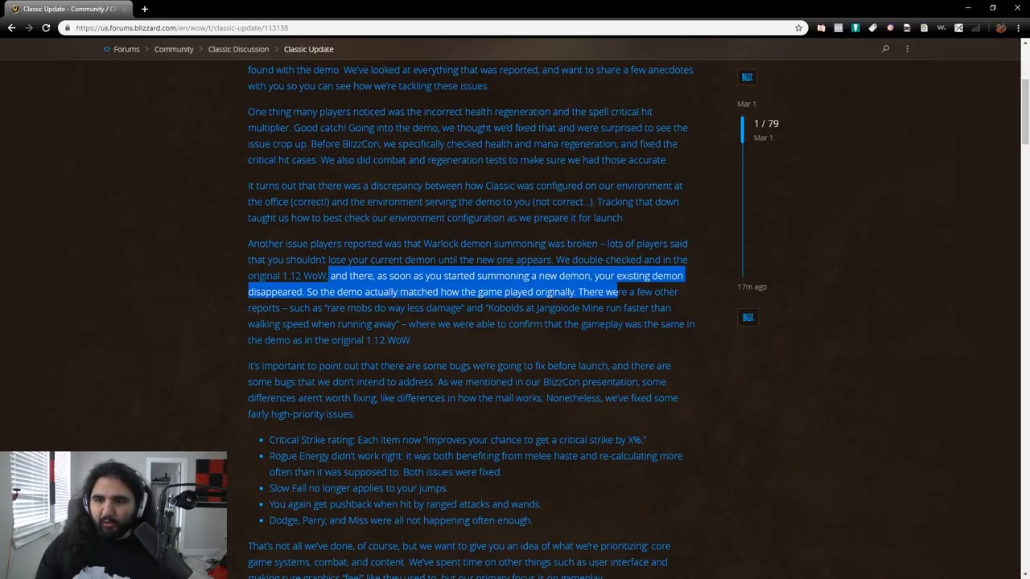
{"action": "left_click", "coordinate": [463, 386]}
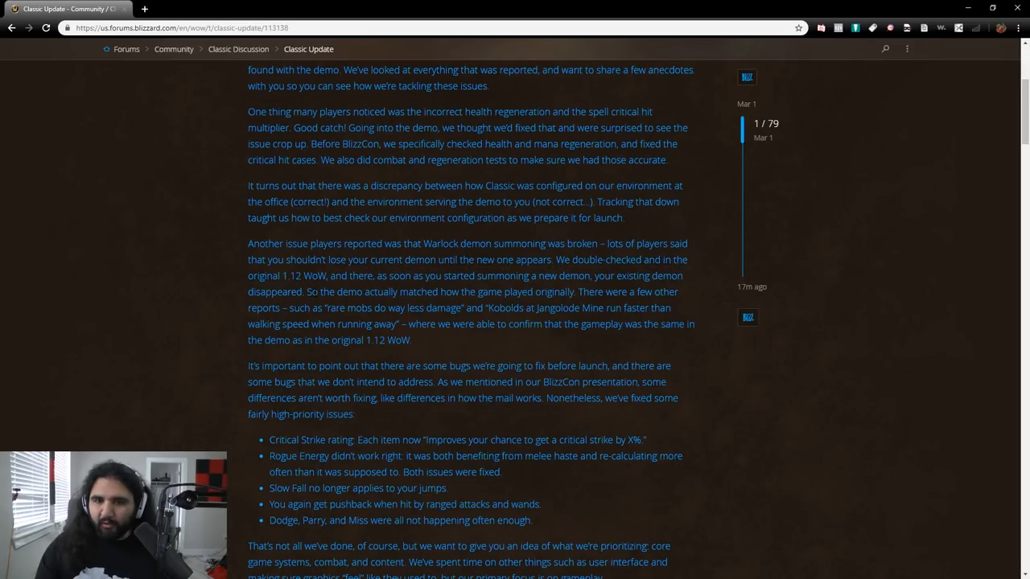
{"action": "left_click_drag", "start_coordinate": [307, 292], "coordinate": [560, 292]}
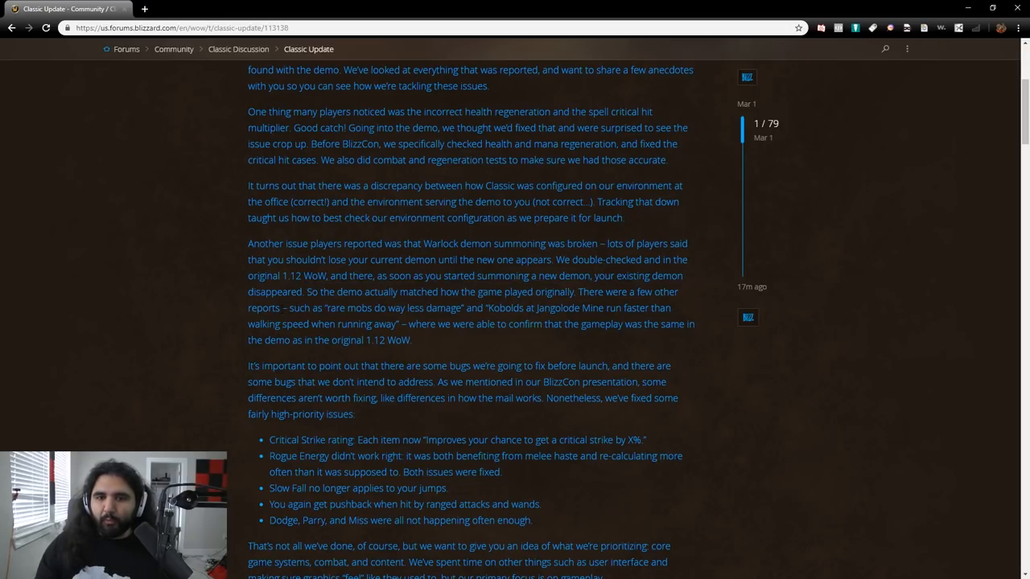
- Highlight the quoted player reports about mobs and Kobolds and the remark about bugs they won't address
{"action": "left_click_drag", "start_coordinate": [283, 309], "coordinate": [483, 325]}
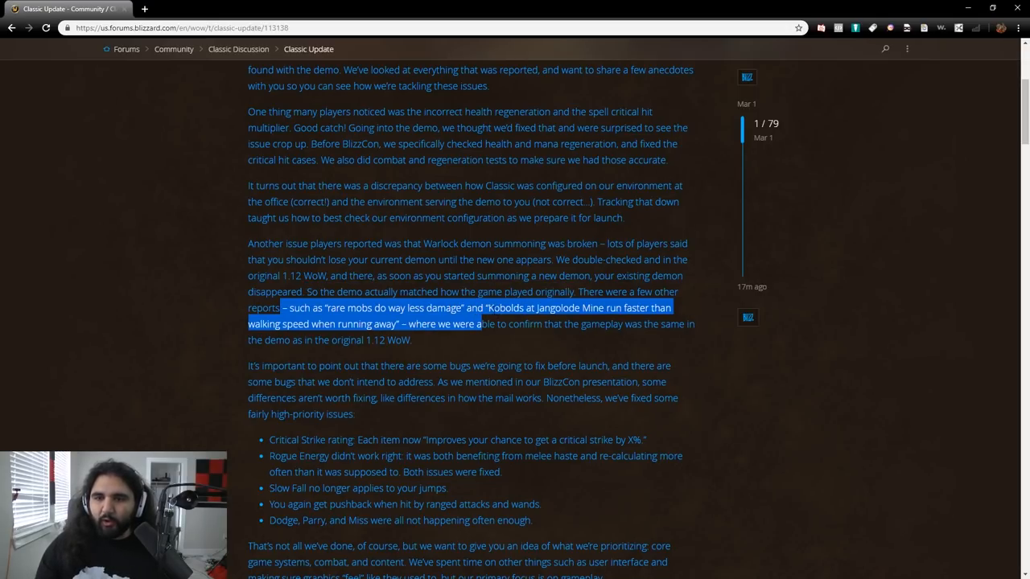
{"action": "left_click", "coordinate": [402, 341]}
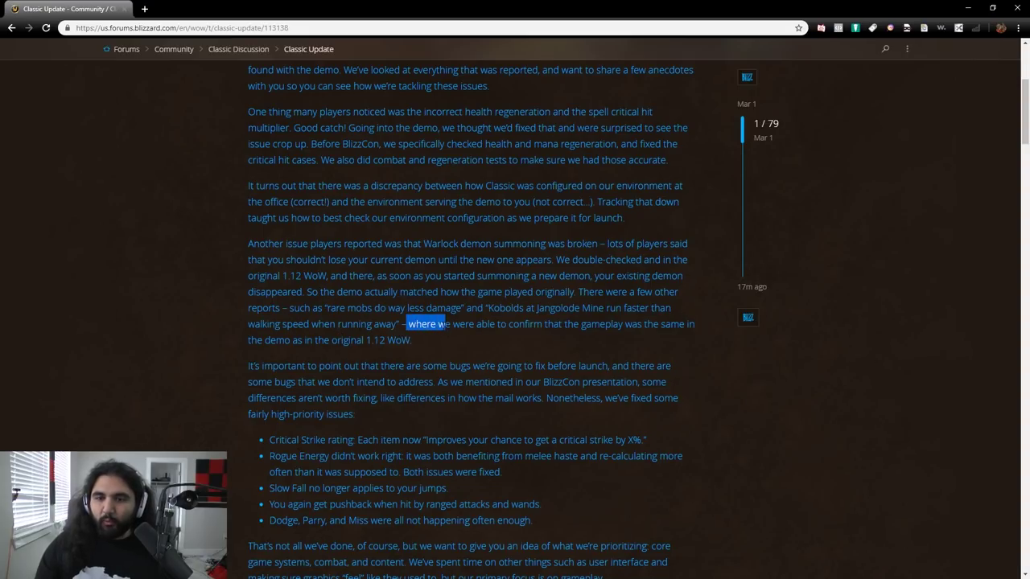
{"action": "left_click_drag", "start_coordinate": [408, 325], "coordinate": [425, 340]}
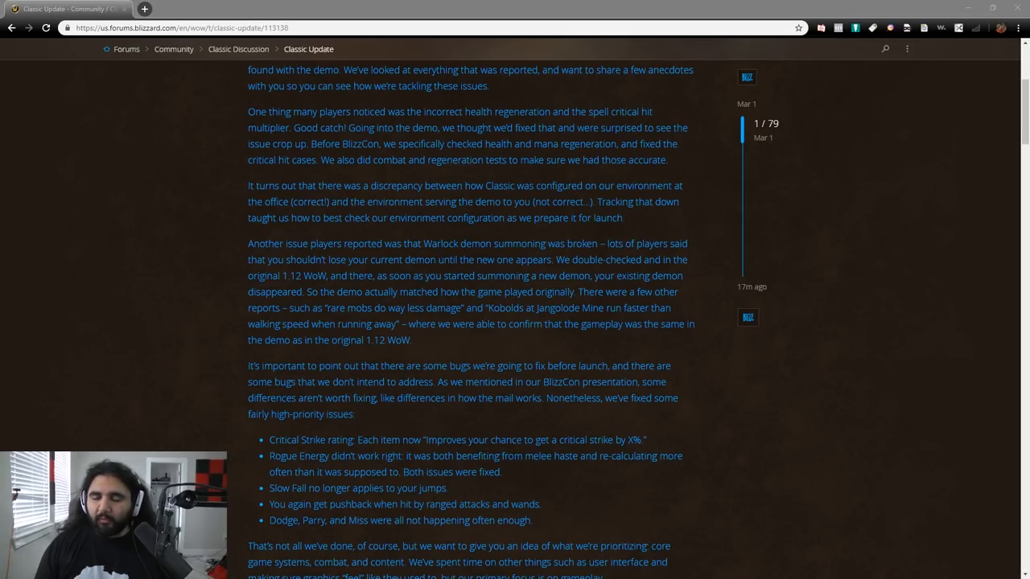
{"action": "mouse_move", "coordinate": [104, 393]}
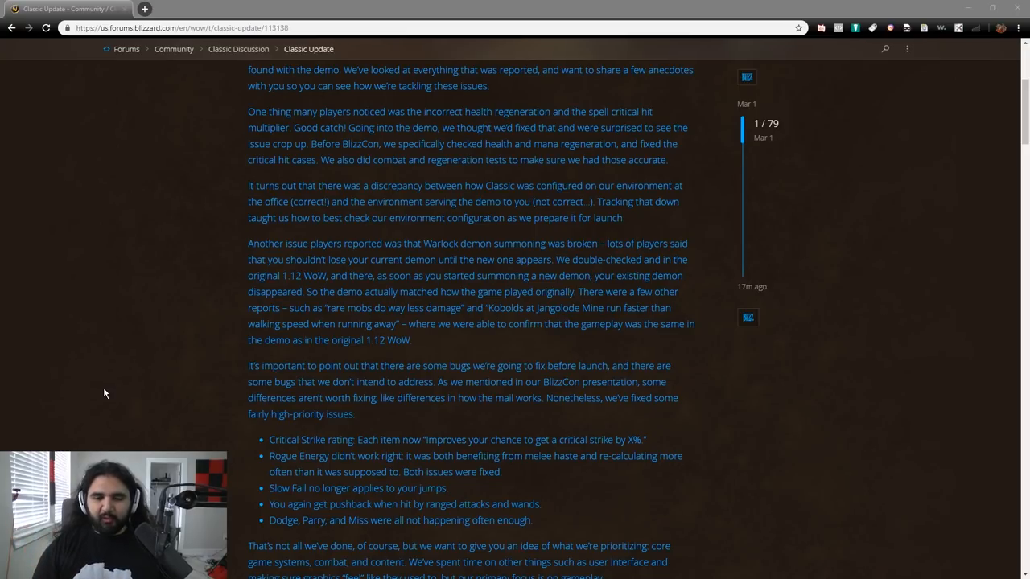
{"action": "mouse_move", "coordinate": [389, 288]}
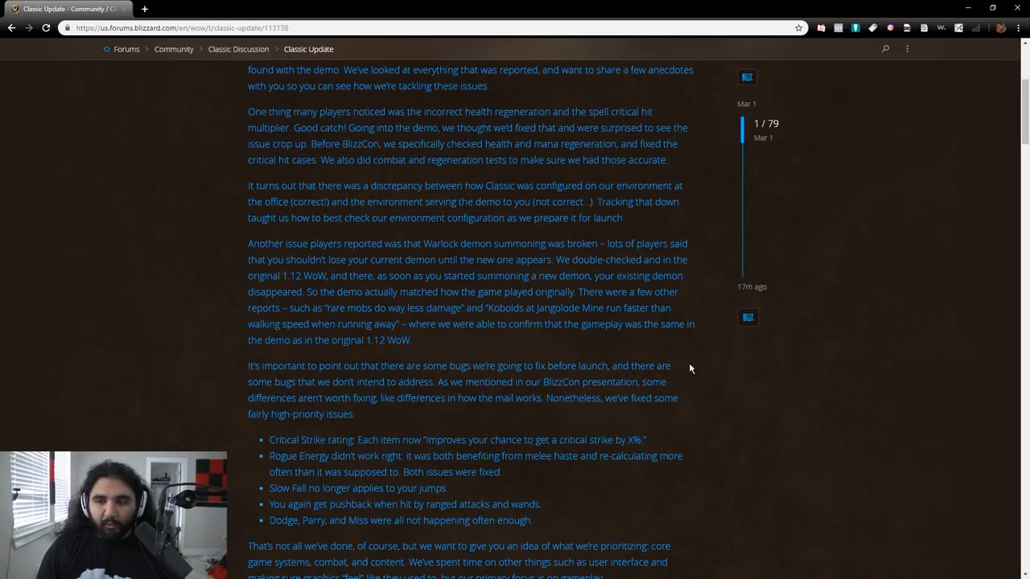
{"action": "left_click_drag", "start_coordinate": [274, 381], "coordinate": [433, 381]}
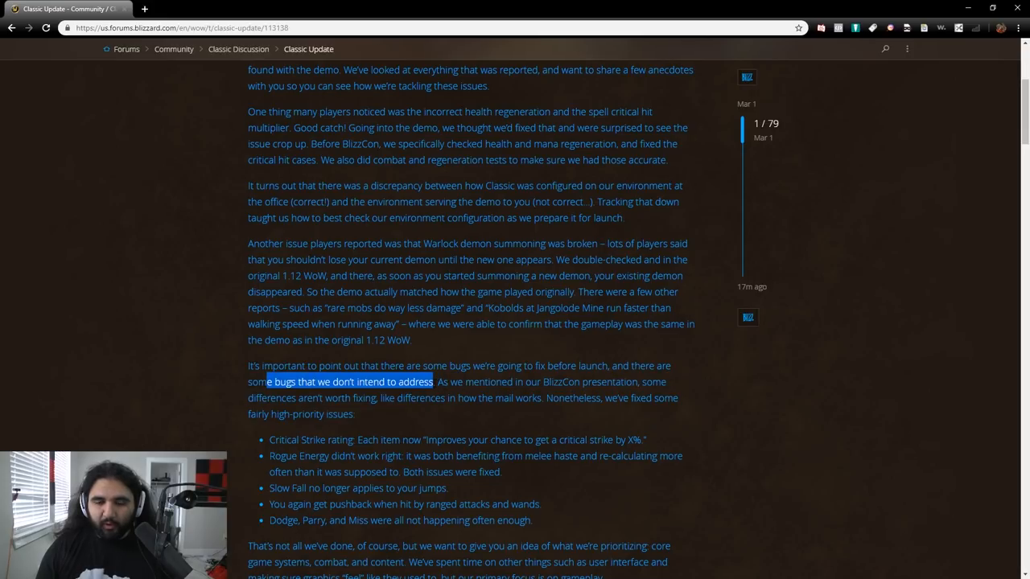
{"action": "double_click", "coordinate": [283, 382]}
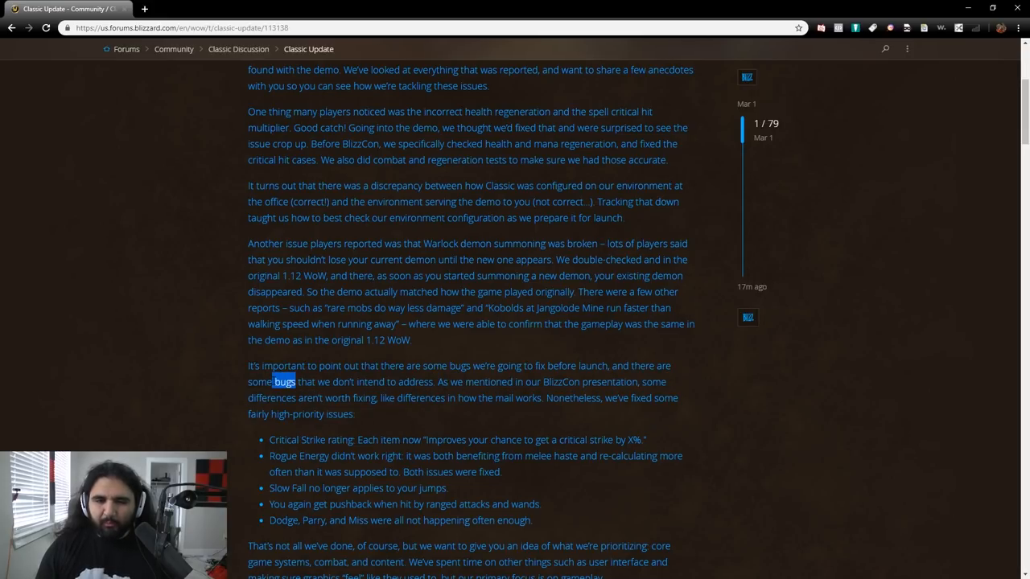
{"action": "left_click_drag", "start_coordinate": [296, 382], "coordinate": [428, 382]}
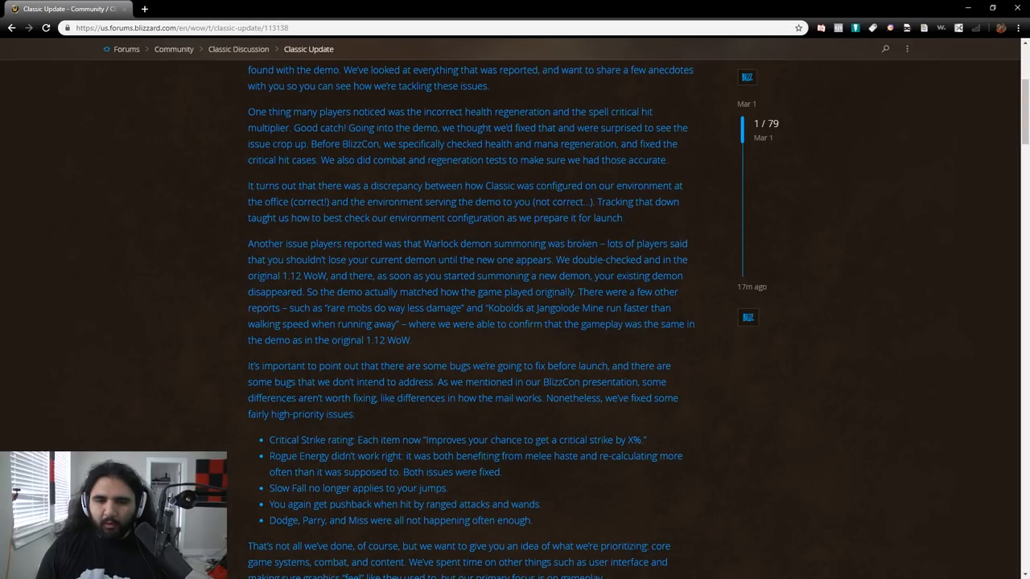
- Highlight the BlizzCon presentation remark, then the sentence introducing the fixed high-priority issues
{"action": "left_click_drag", "start_coordinate": [438, 383], "coordinate": [599, 383]}
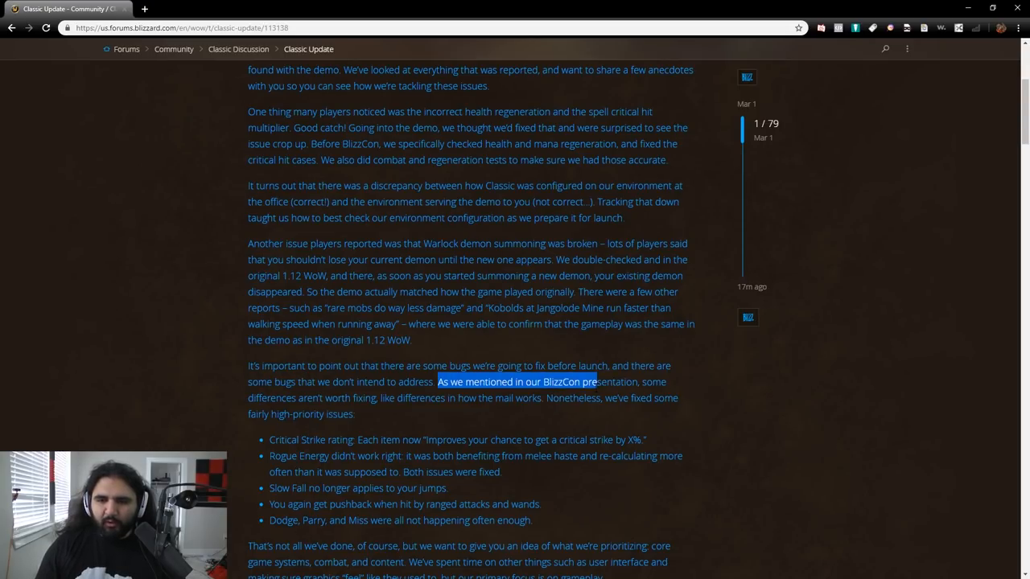
{"action": "left_click_drag", "start_coordinate": [596, 383], "coordinate": [666, 384]}
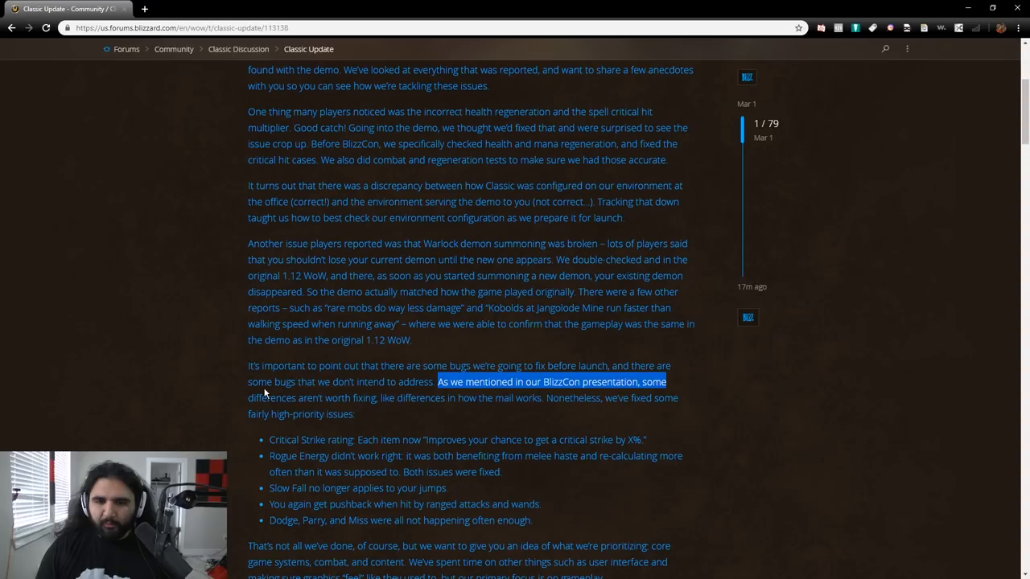
{"action": "left_click", "coordinate": [537, 415]}
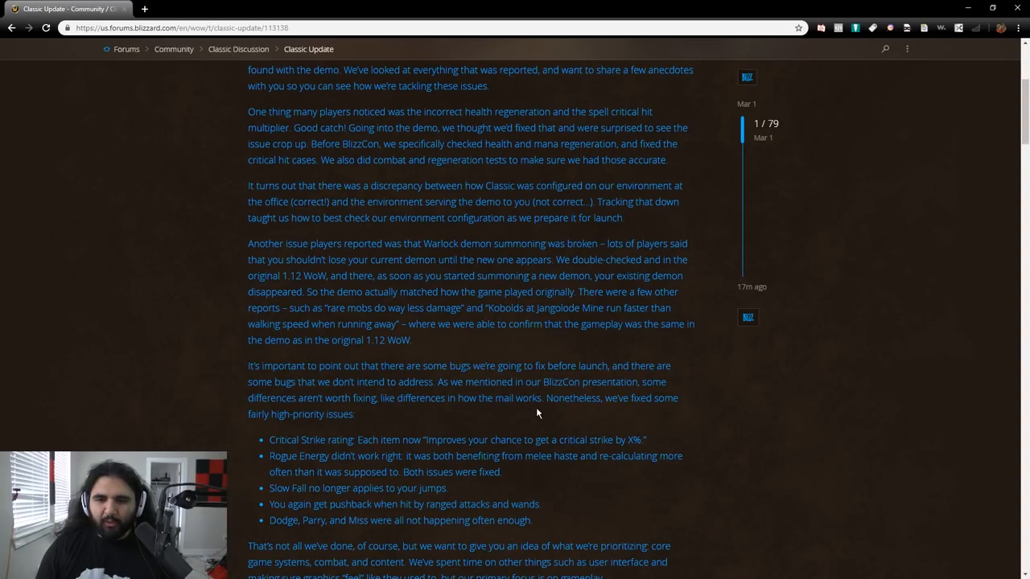
{"action": "left_click_drag", "start_coordinate": [464, 397], "coordinate": [355, 415]}
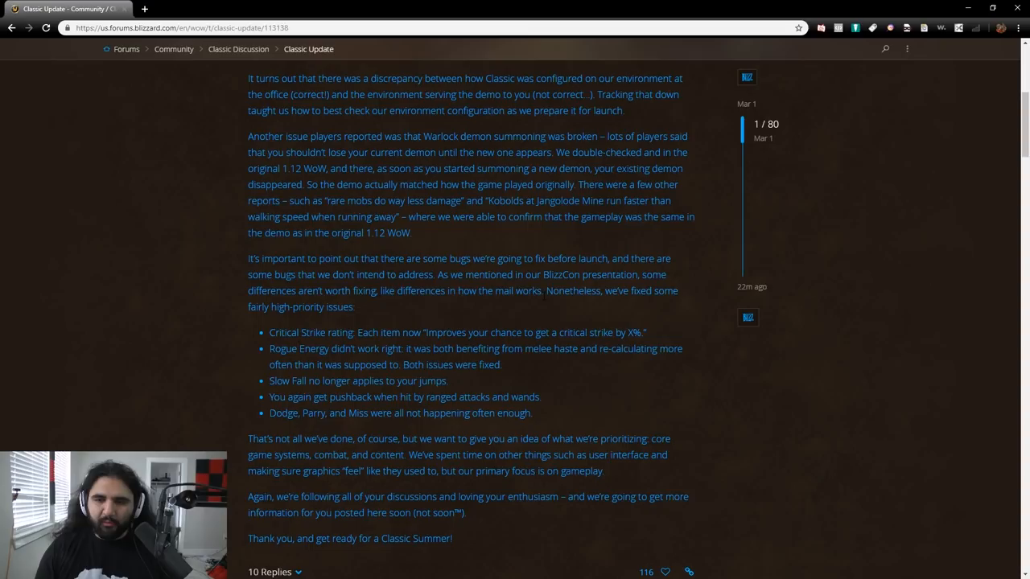
{"action": "left_click_drag", "start_coordinate": [451, 274], "coordinate": [544, 290]}
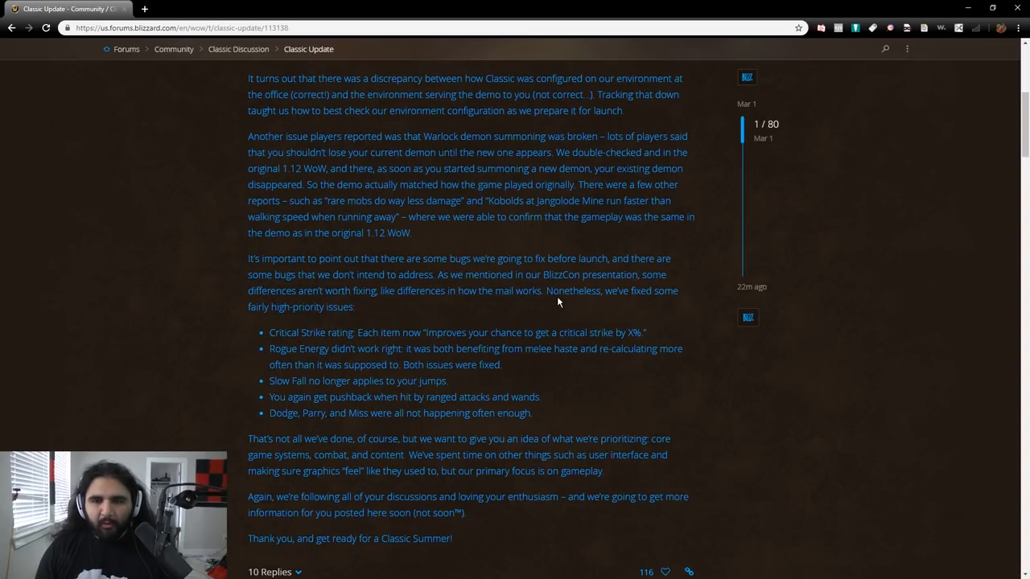
{"action": "left_click_drag", "start_coordinate": [438, 273], "coordinate": [544, 290]}
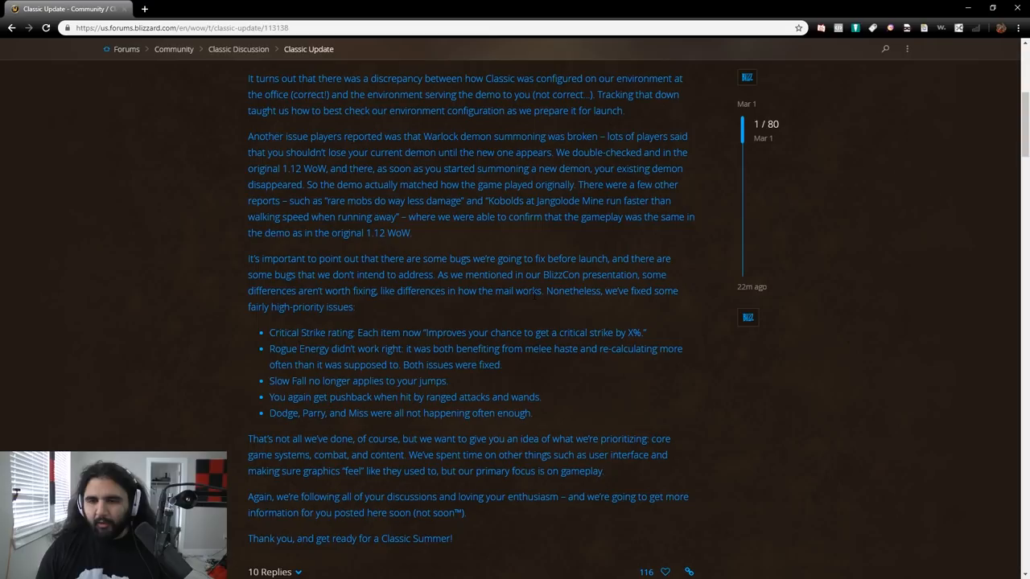
{"action": "mouse_move", "coordinate": [414, 303]}
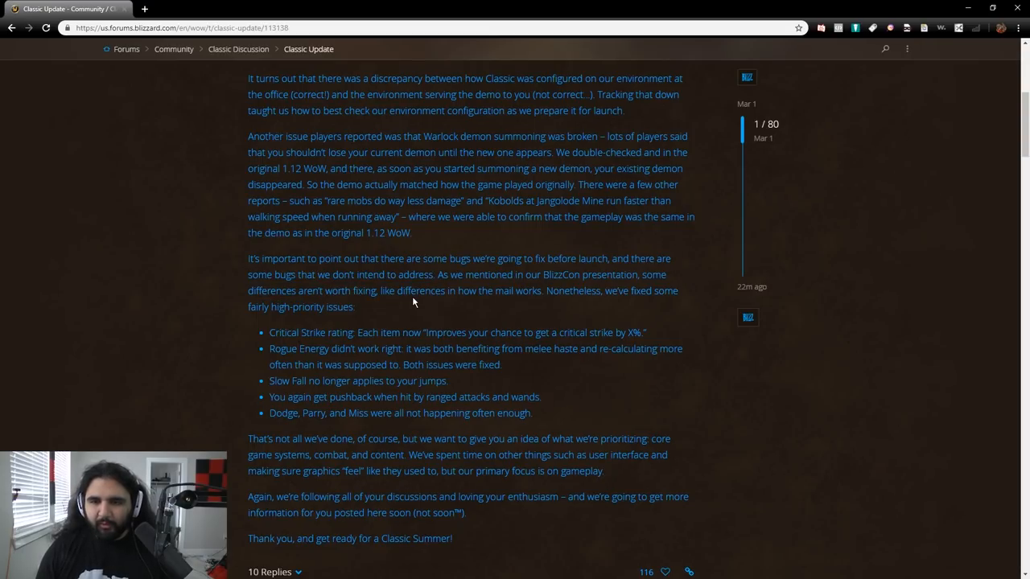
{"action": "left_click_drag", "start_coordinate": [544, 290], "coordinate": [354, 306]}
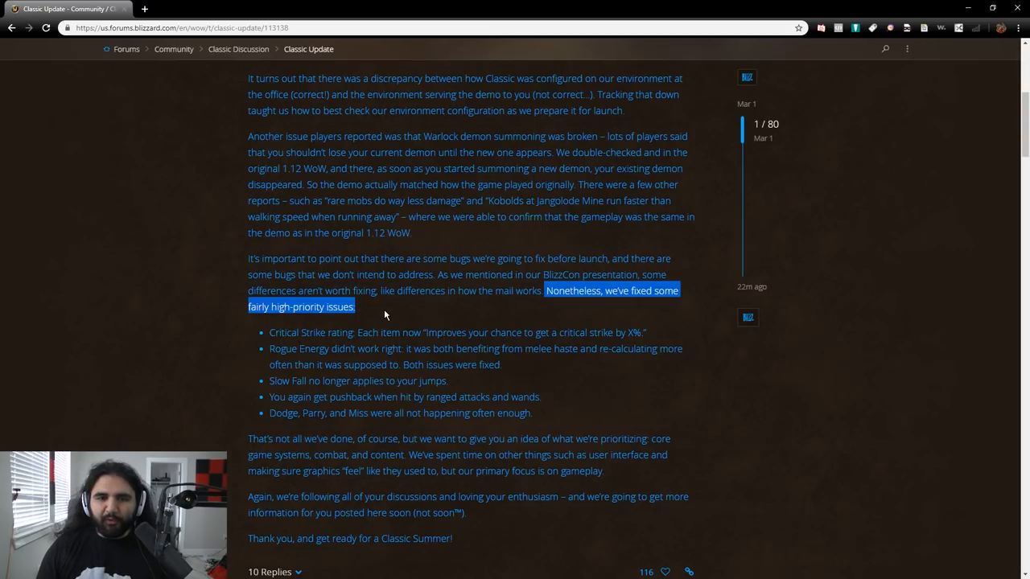
- Scroll into the bug-fix list and highlight the Rogue Energy bullet, then deselect
{"action": "scroll", "scroll_direction": "down", "scroll_amount": 3}
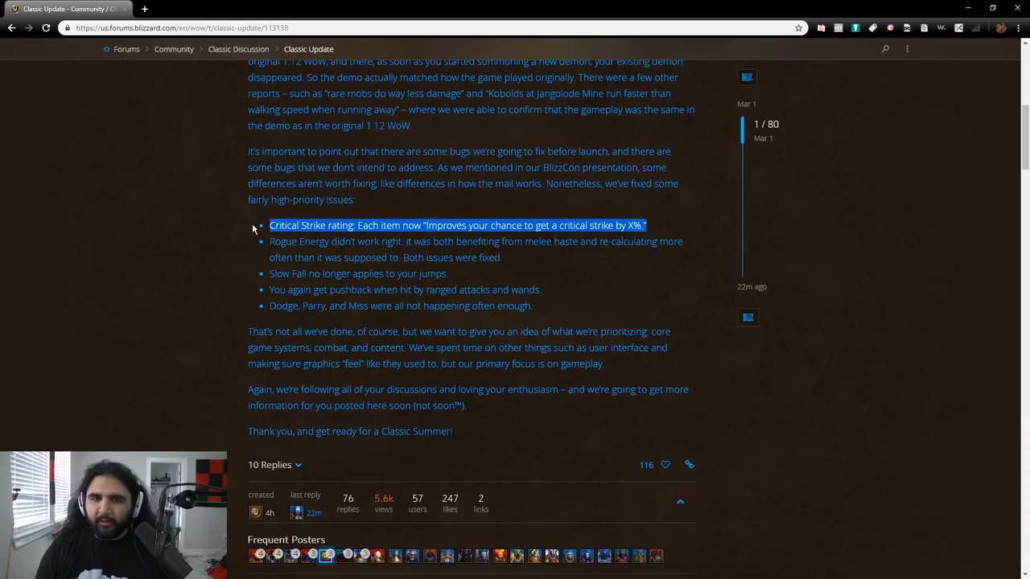
{"action": "mouse_move", "coordinate": [663, 228]}
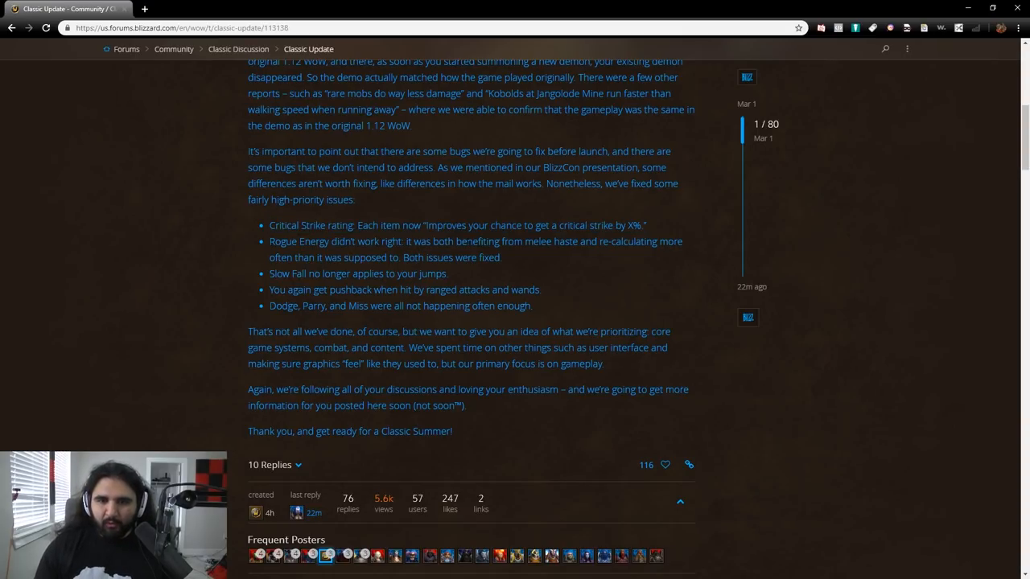
{"action": "left_click_drag", "start_coordinate": [270, 242], "coordinate": [502, 258]}
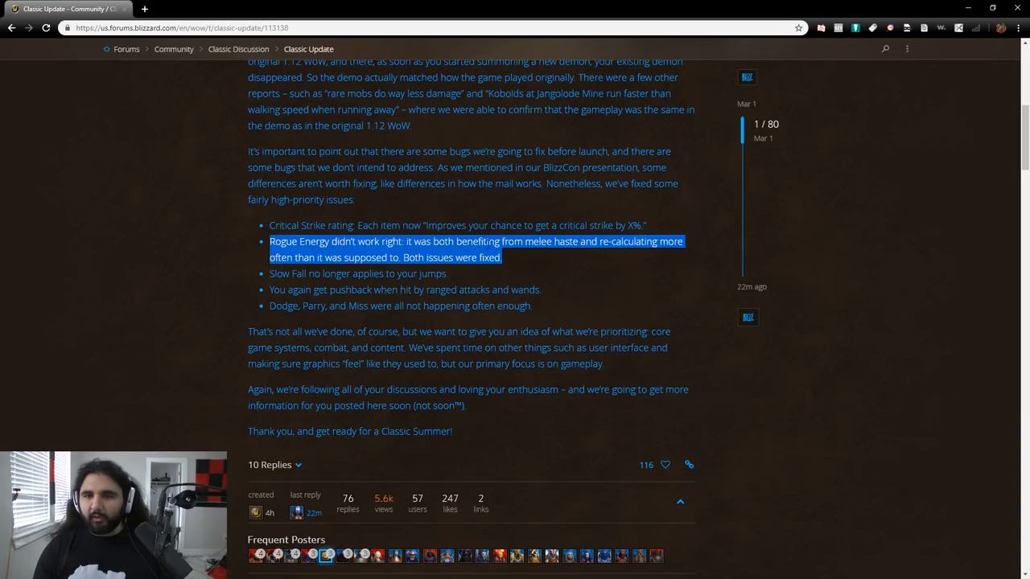
{"action": "left_click", "coordinate": [562, 255]}
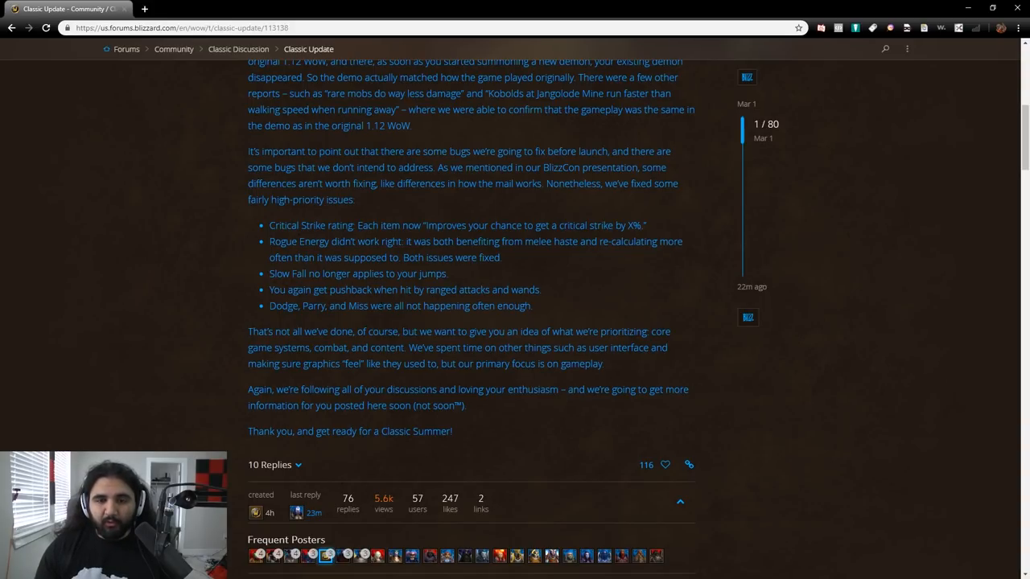
{"action": "mouse_move", "coordinate": [547, 318]}
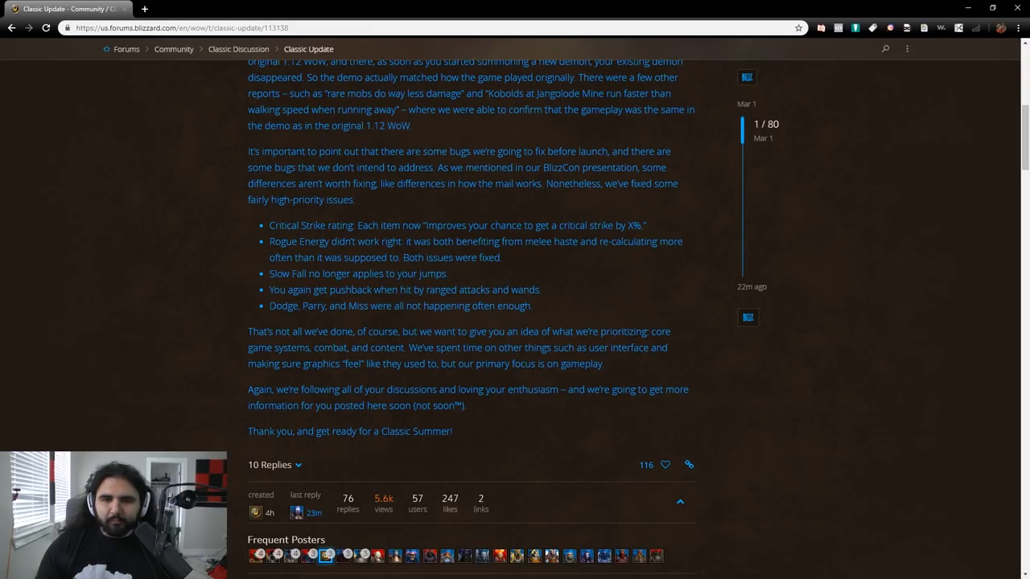
- Highlight the fixes paragraph and first bullets down to Slow Fall
{"action": "left_click_drag", "start_coordinate": [432, 289], "coordinate": [509, 290]}
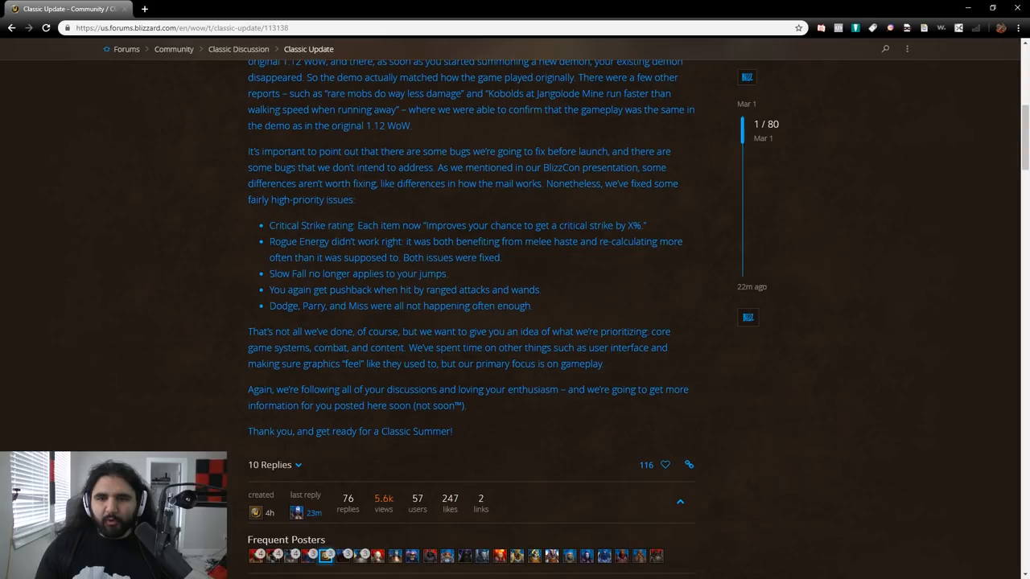
{"action": "mouse_move", "coordinate": [486, 287]}
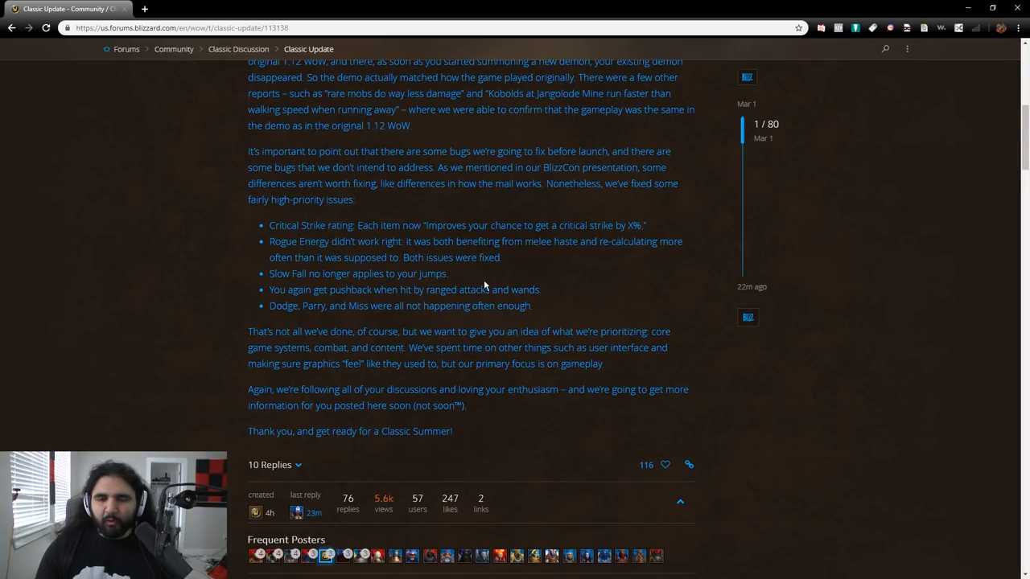
{"action": "left_click_drag", "start_coordinate": [248, 61], "coordinate": [448, 273]}
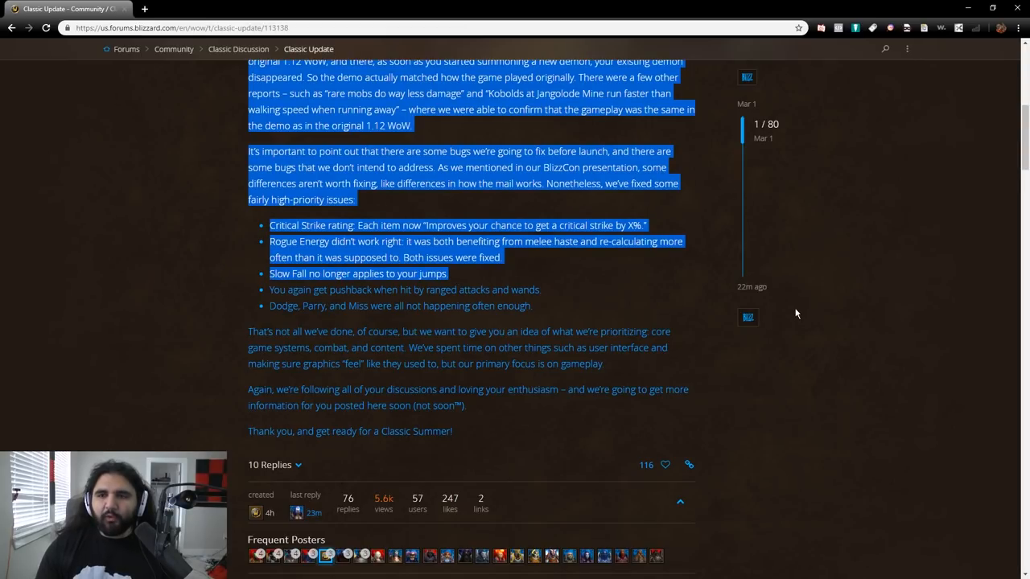
{"action": "mouse_move", "coordinate": [863, 245]}
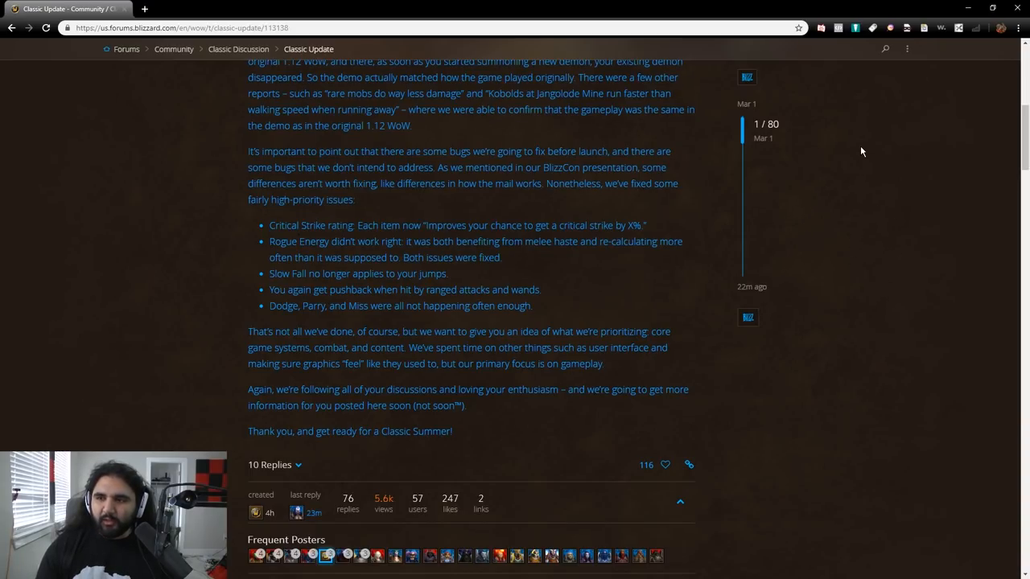
{"action": "mouse_move", "coordinate": [869, 120]}
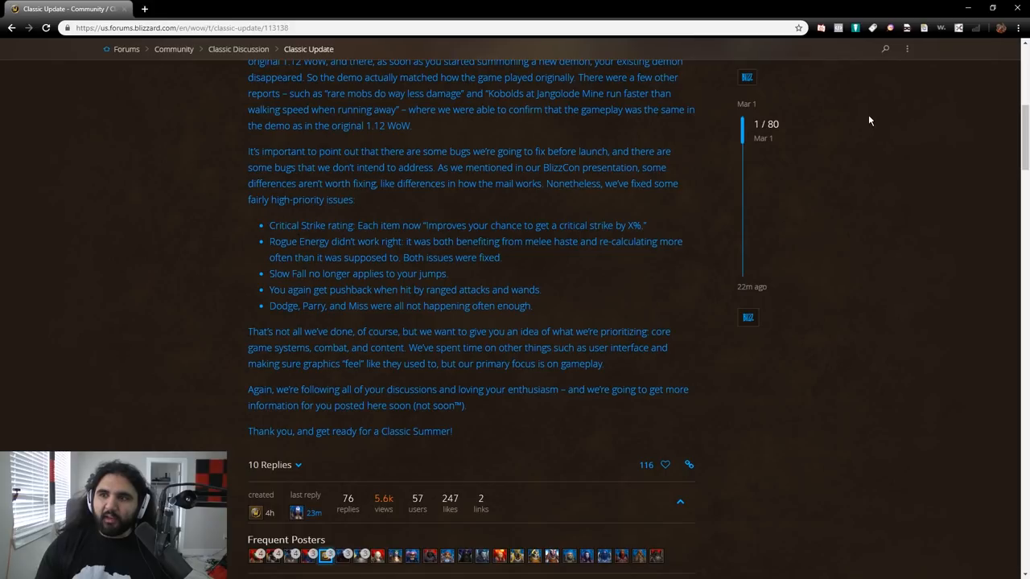
{"action": "mouse_move", "coordinate": [796, 122]}
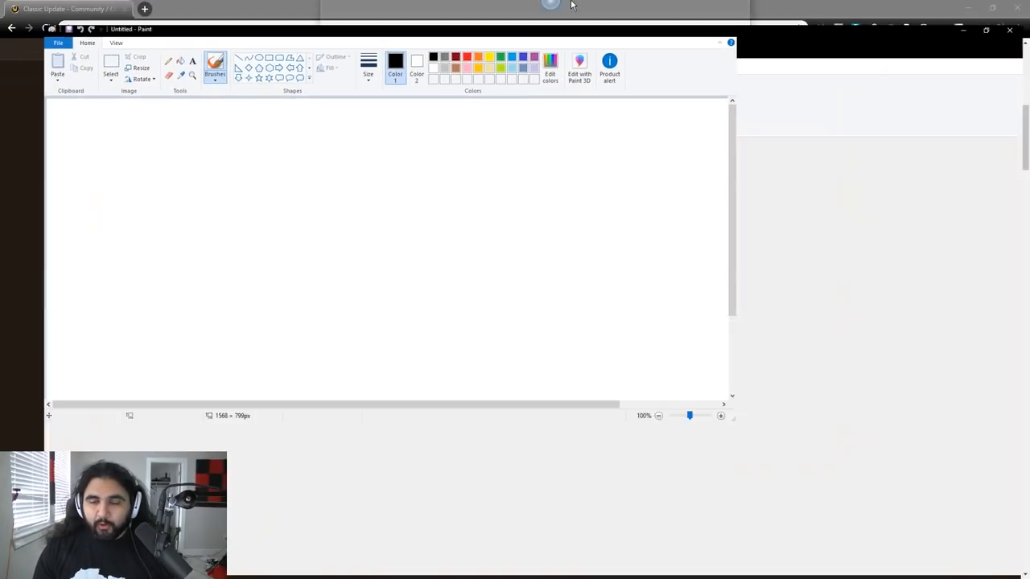
- Pick the thickest brush and extend the black curved slope to the right
{"action": "left_click", "coordinate": [341, 40]}
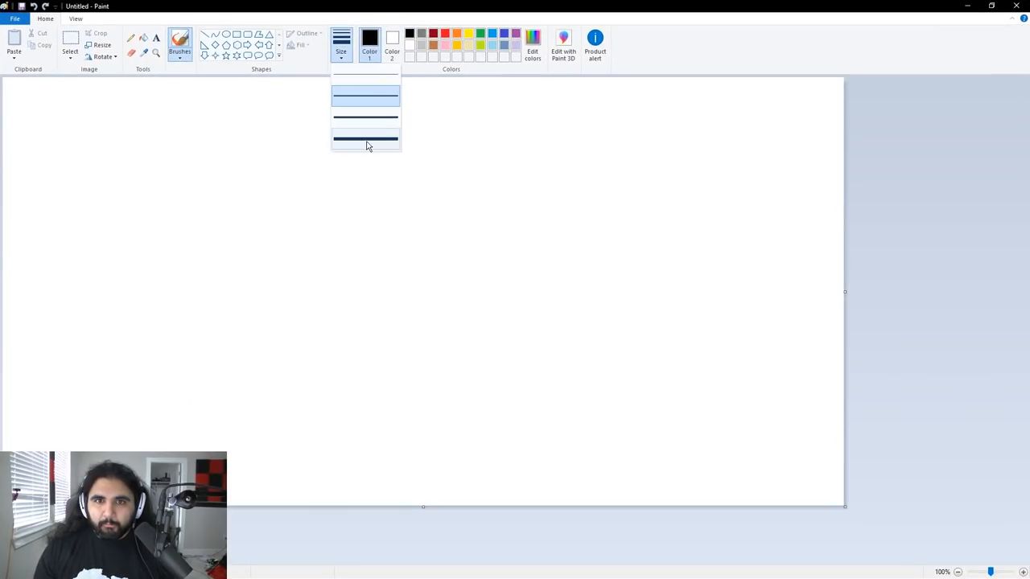
{"action": "left_click", "coordinate": [365, 139]}
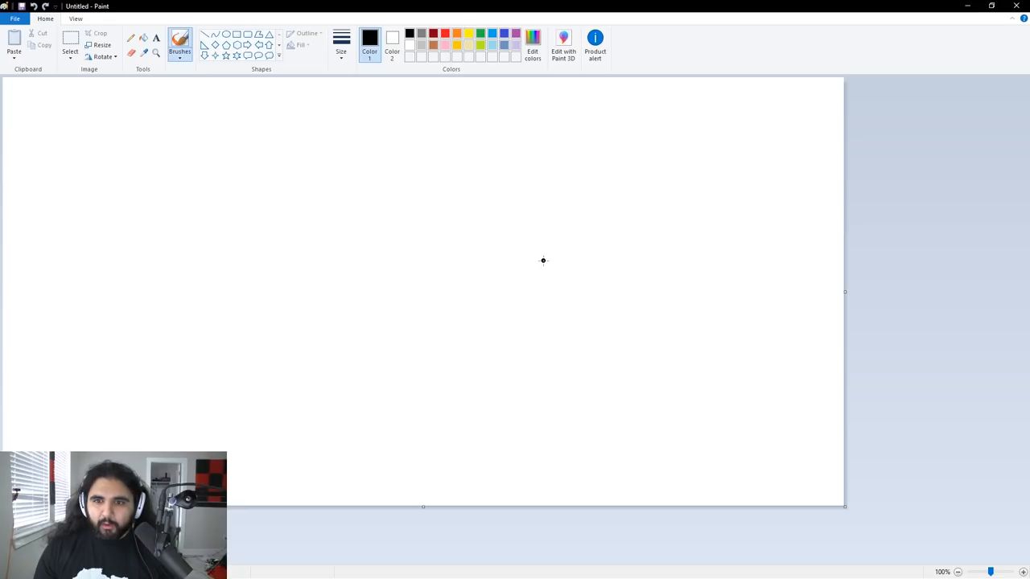
{"action": "mouse_move", "coordinate": [240, 272]}
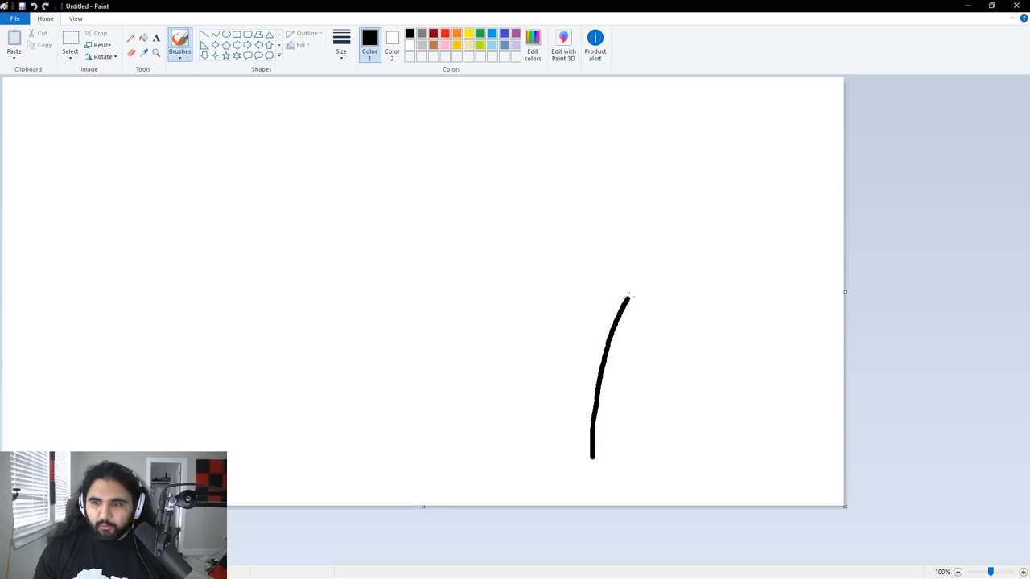
{"action": "left_click_drag", "start_coordinate": [628, 299], "coordinate": [813, 235]}
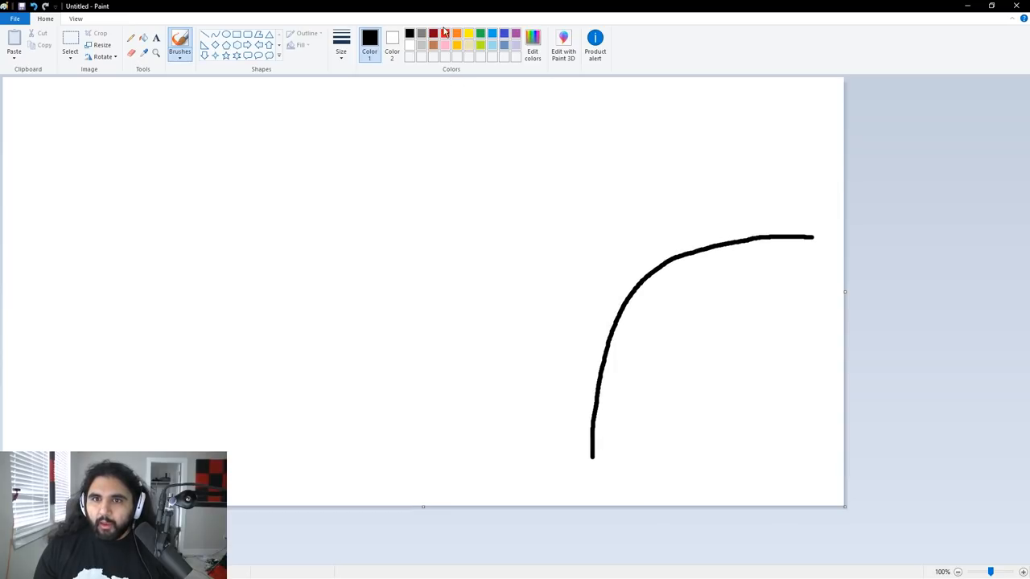
- In red, draw the jump arc over the slope and a dashed horizontal level line
{"action": "left_click", "coordinate": [443, 32]}
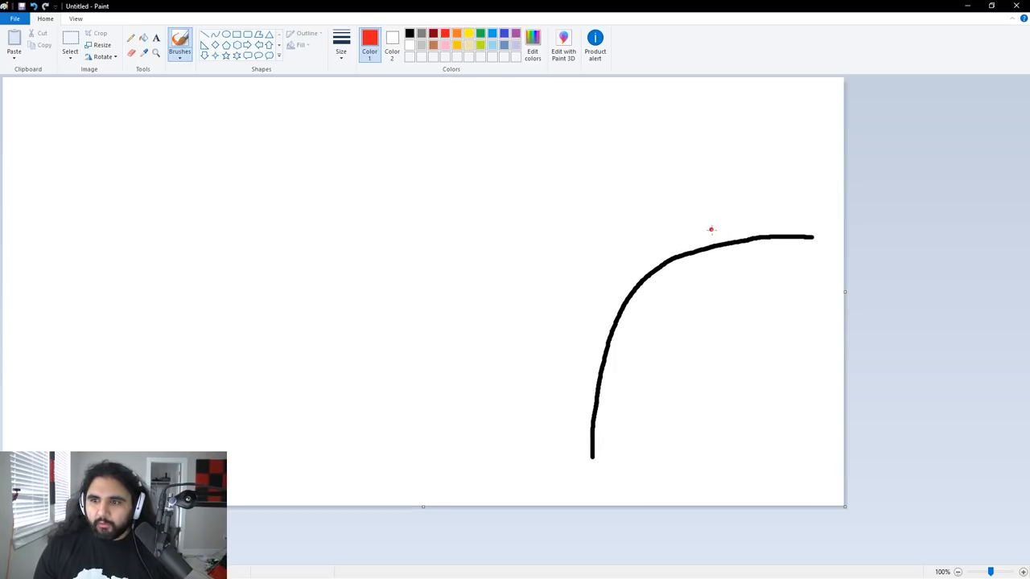
{"action": "left_click_drag", "start_coordinate": [708, 201], "coordinate": [721, 241]}
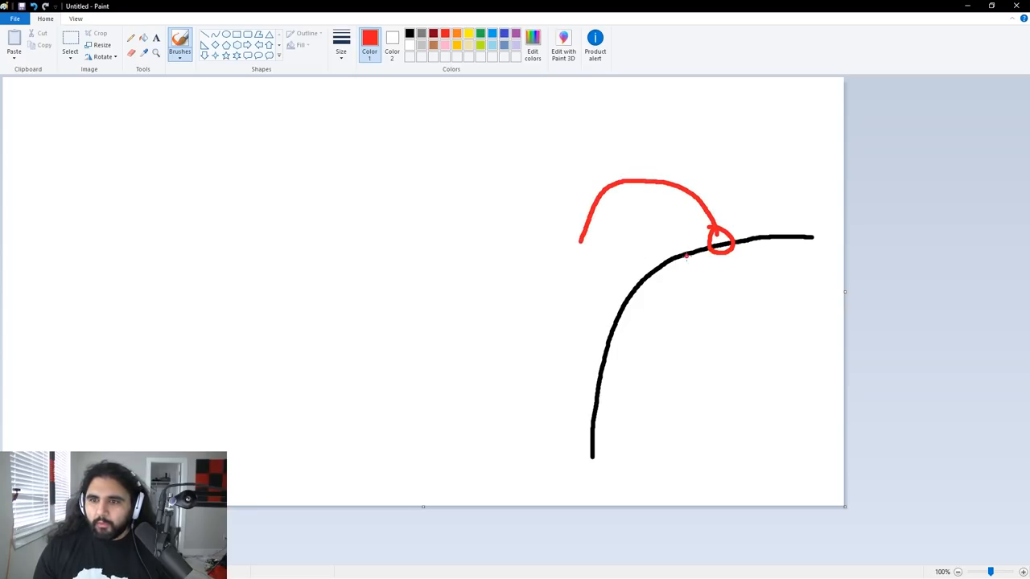
{"action": "left_click_drag", "start_coordinate": [497, 243], "coordinate": [716, 243]}
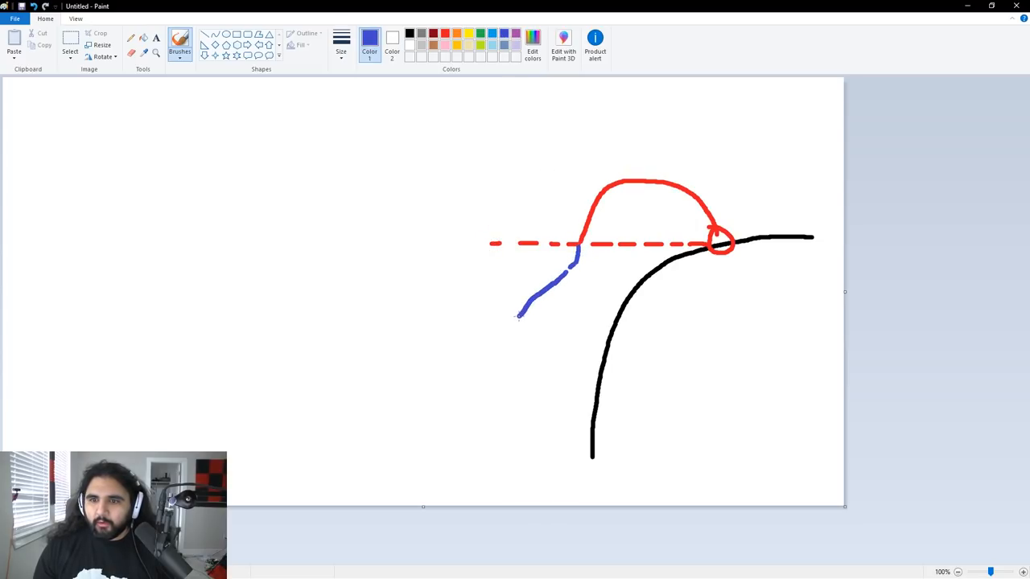
- Extend the blue descent line down-left and finish it with an arrowhead
{"action": "left_click_drag", "start_coordinate": [518, 314], "coordinate": [443, 369]}
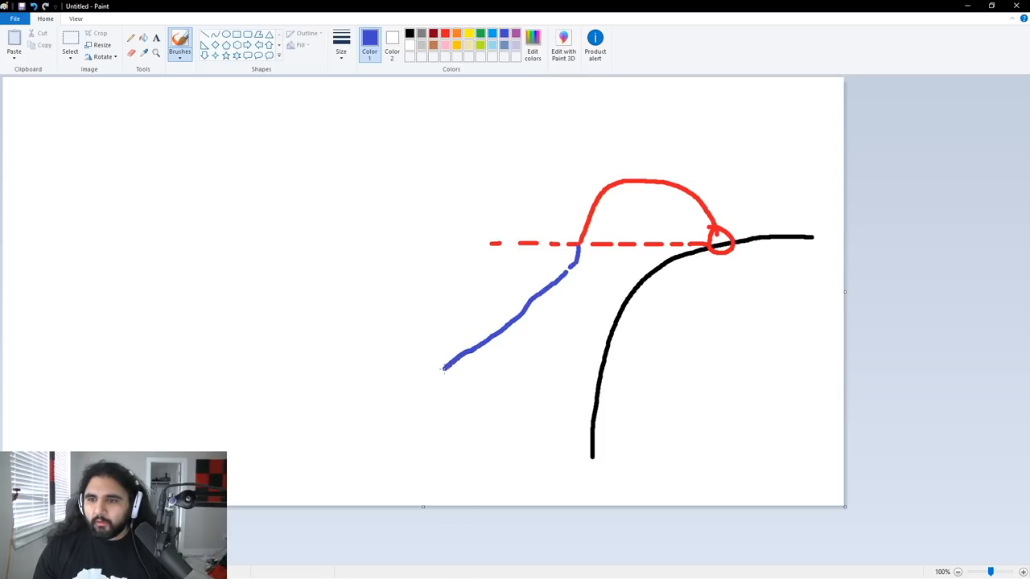
{"action": "left_click_drag", "start_coordinate": [448, 369], "coordinate": [389, 420]}
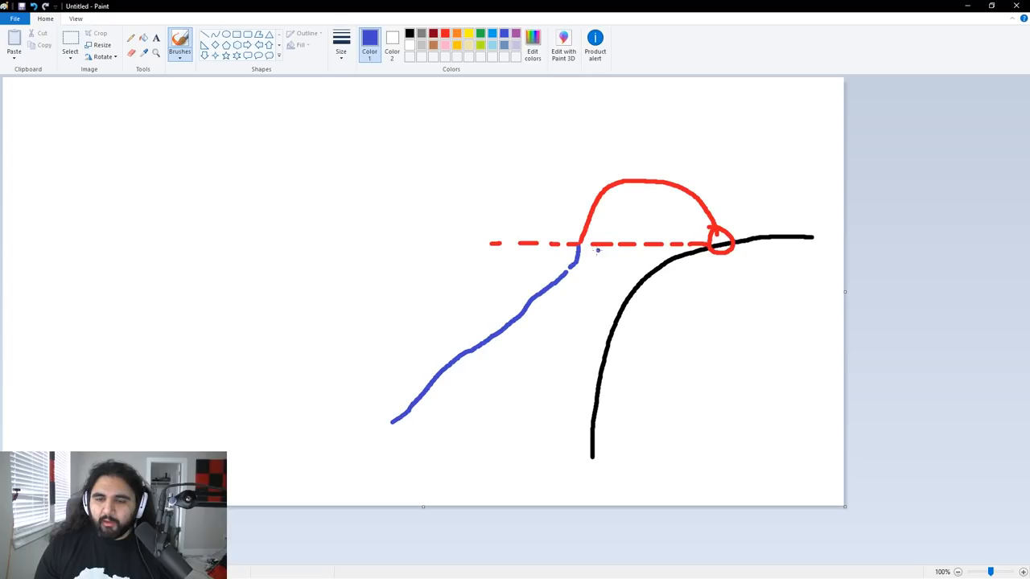
{"action": "left_click_drag", "start_coordinate": [390, 419], "coordinate": [406, 438]}
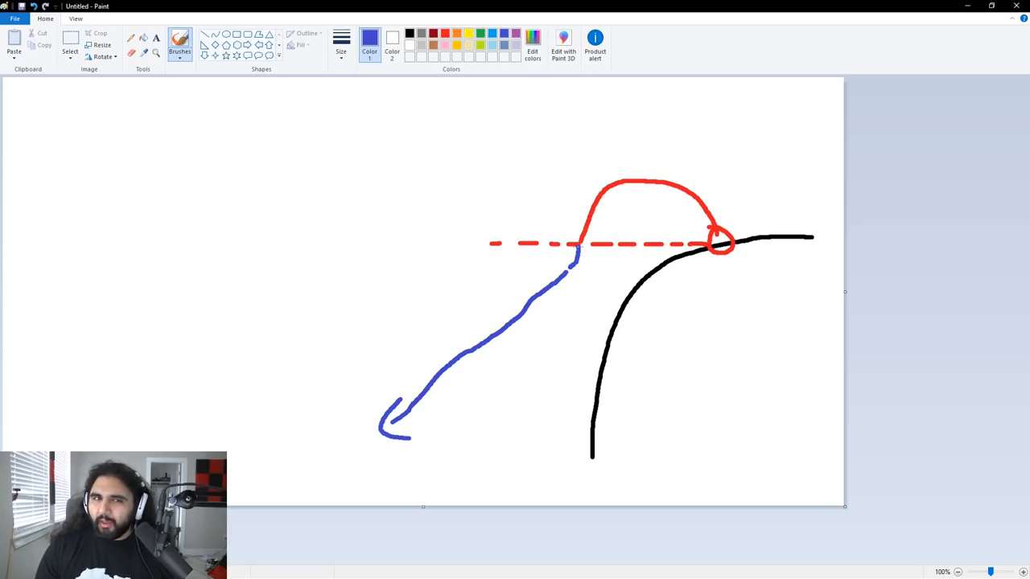
{"action": "mouse_move", "coordinate": [892, 61]}
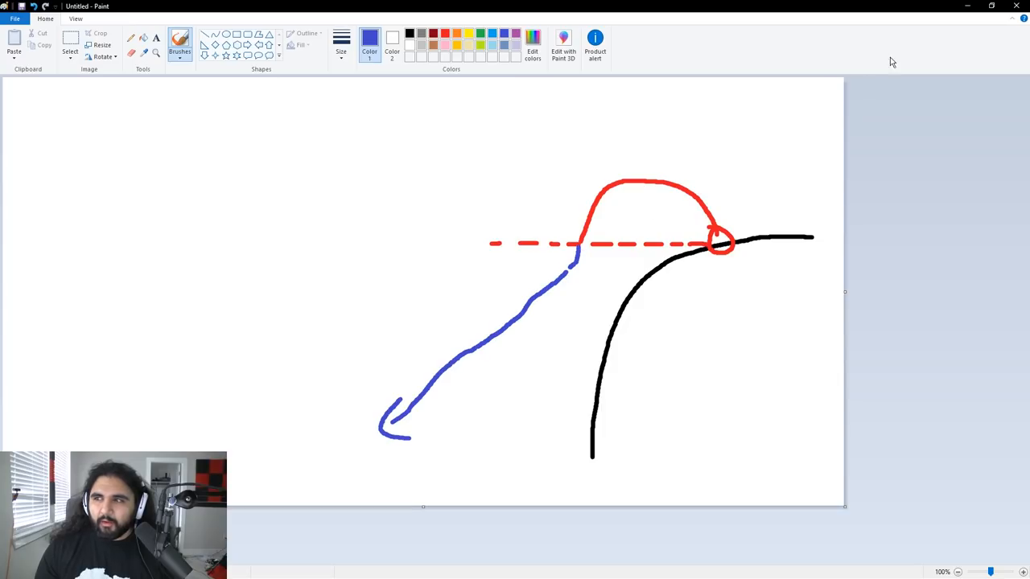
{"action": "mouse_move", "coordinate": [581, 287]}
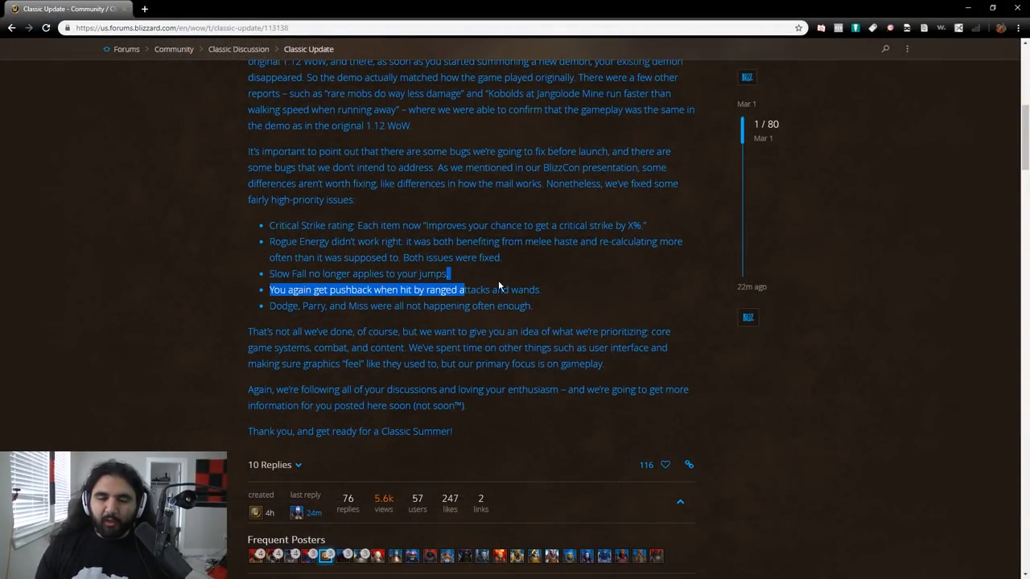
- Deselect, scroll to the post's sign-off and highlight the words 'Classic Summer'
{"action": "left_click", "coordinate": [199, 421]}
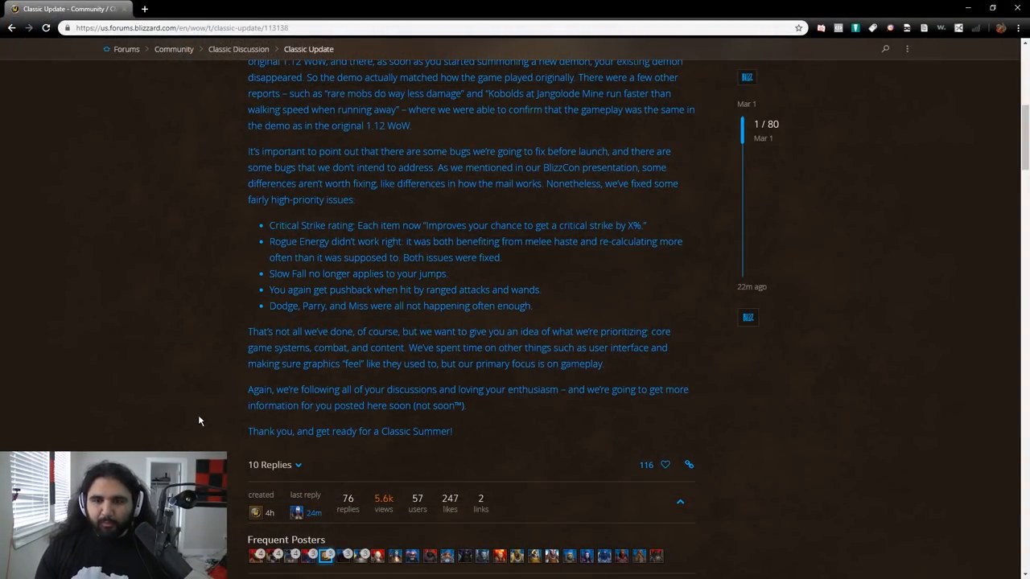
{"action": "scroll", "scroll_direction": "down", "scroll_amount": 3}
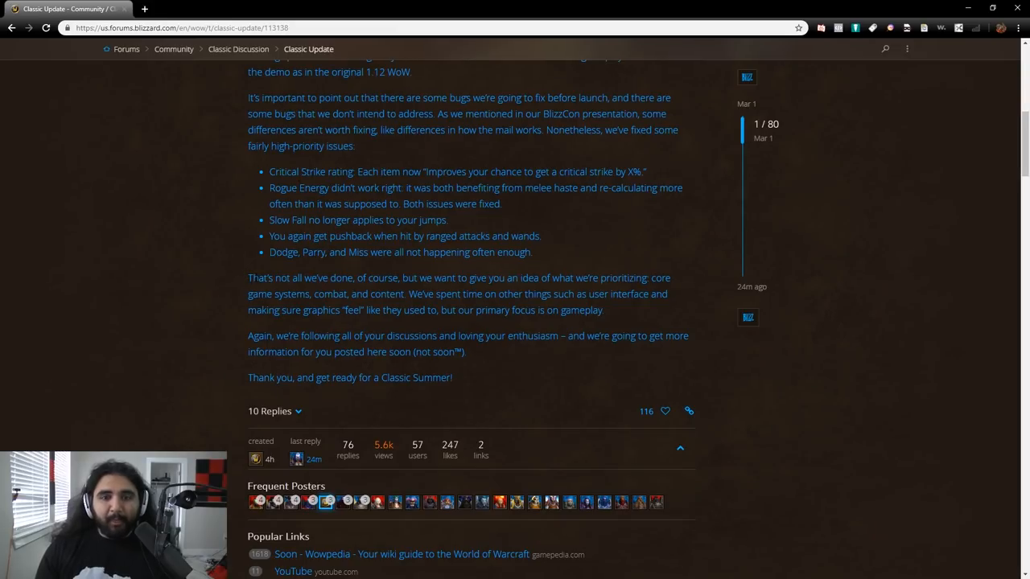
{"action": "mouse_move", "coordinate": [573, 289]}
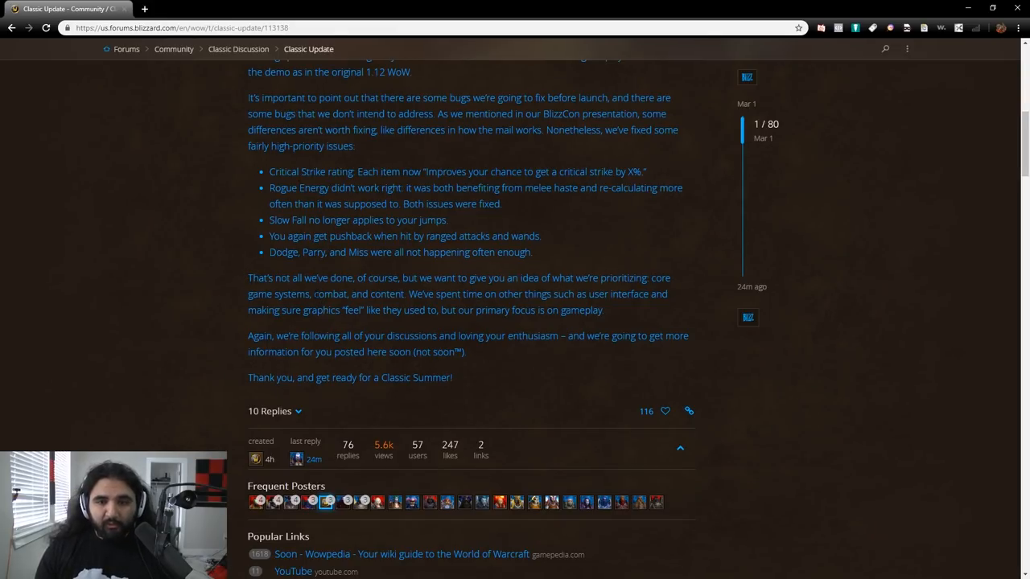
{"action": "left_click_drag", "start_coordinate": [314, 293], "coordinate": [406, 293]}
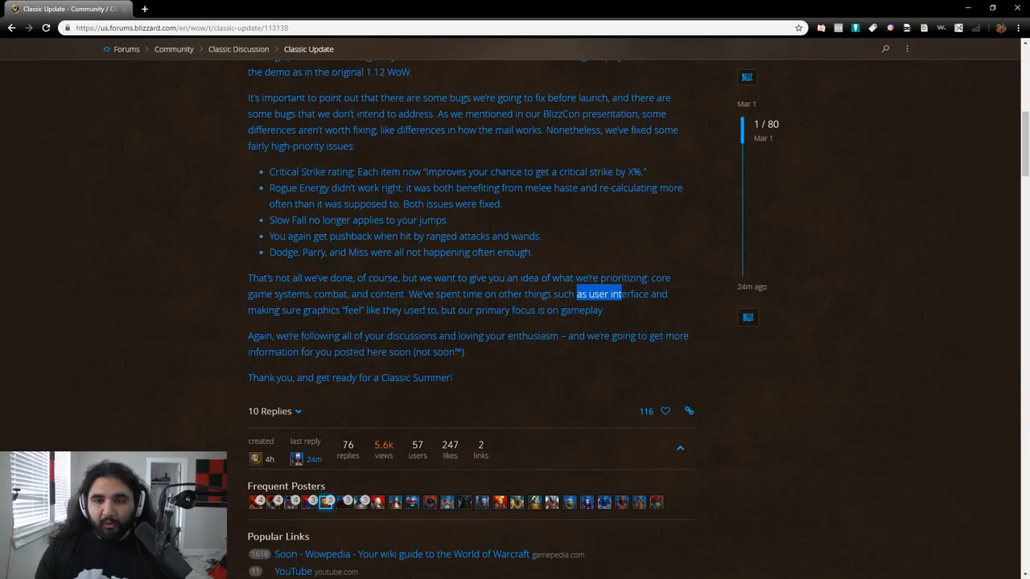
{"action": "scroll", "scroll_direction": "down", "scroll_amount": 3}
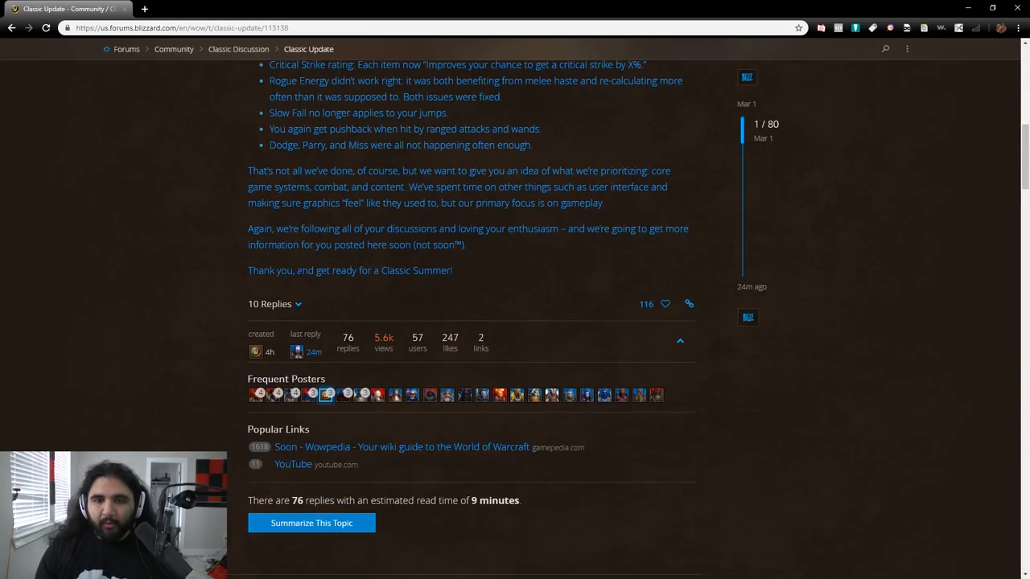
{"action": "mouse_move", "coordinate": [489, 251]}
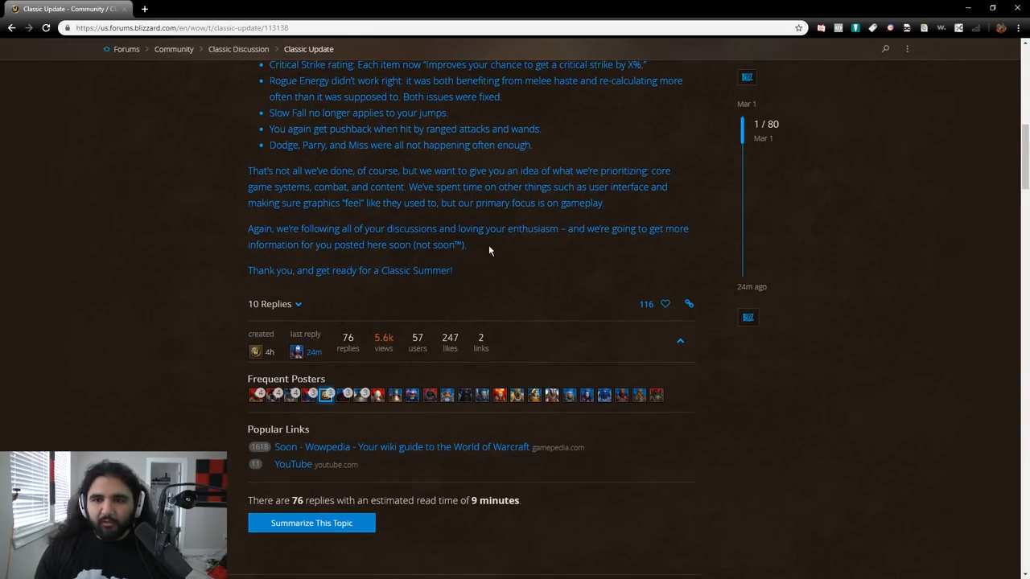
{"action": "mouse_move", "coordinate": [322, 267]}
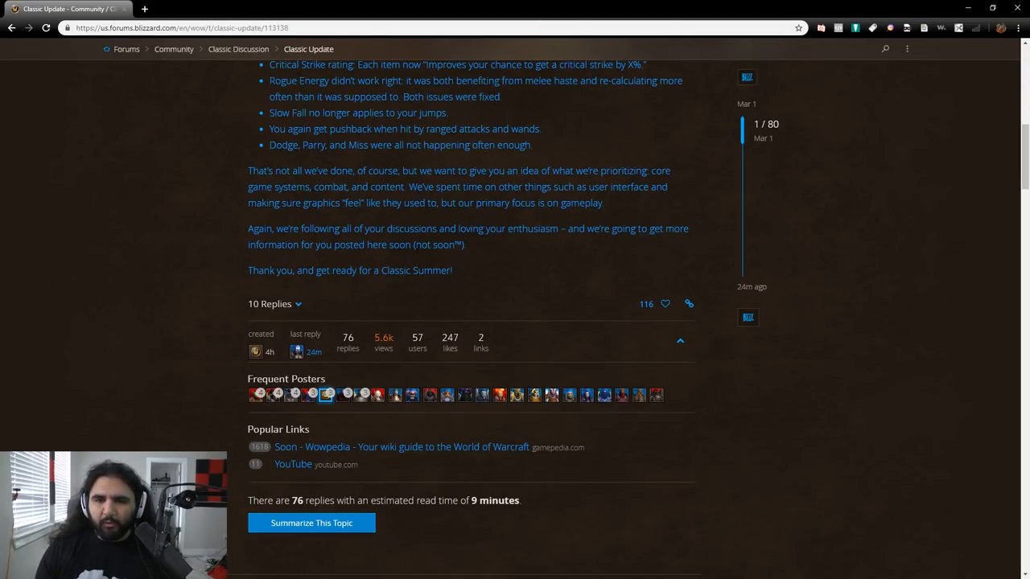
{"action": "left_click_drag", "start_coordinate": [415, 245], "coordinate": [462, 245]}
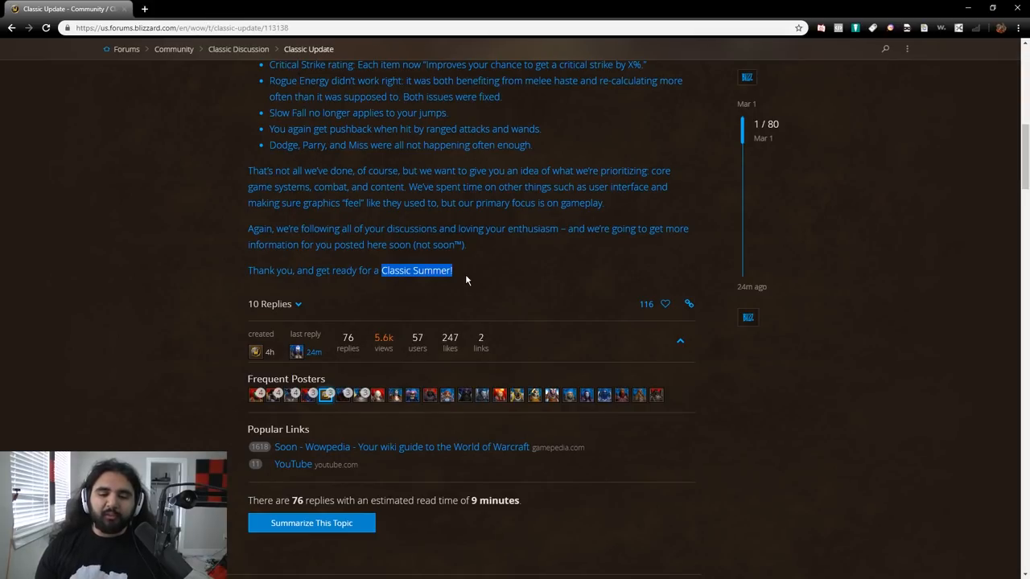
{"action": "mouse_move", "coordinate": [473, 280]}
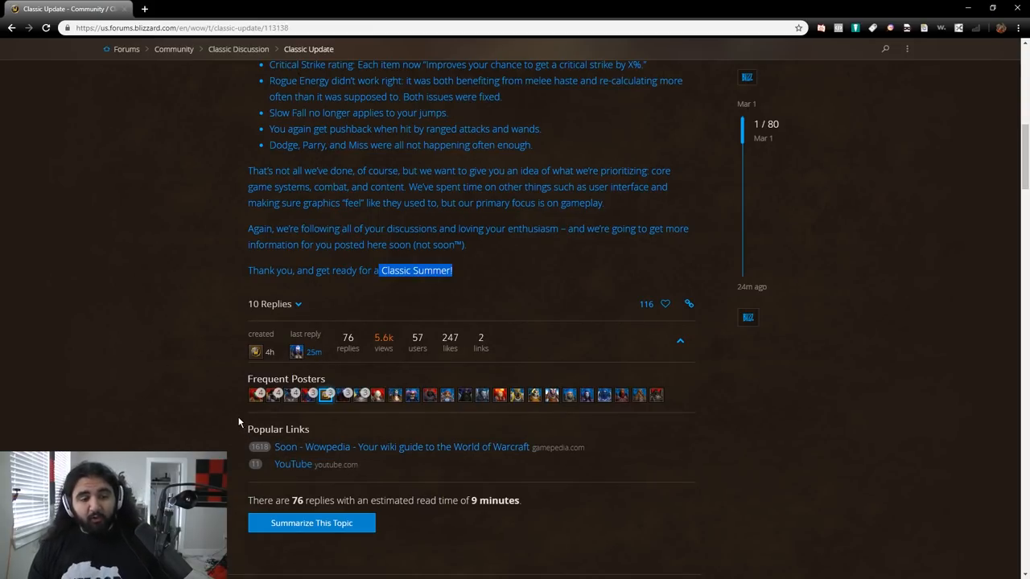
{"action": "mouse_move", "coordinate": [502, 281]}
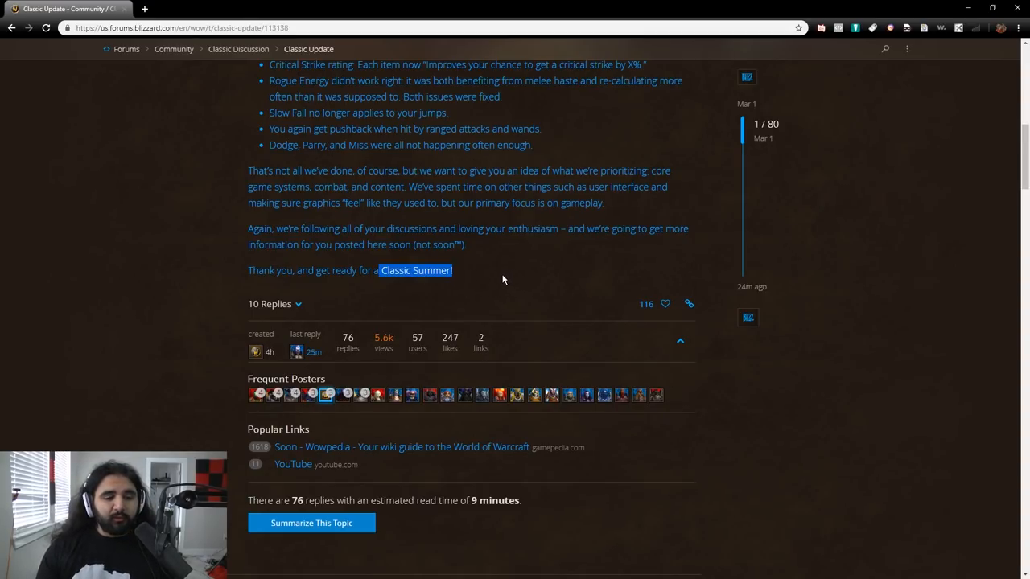
{"action": "mouse_move", "coordinate": [460, 294]}
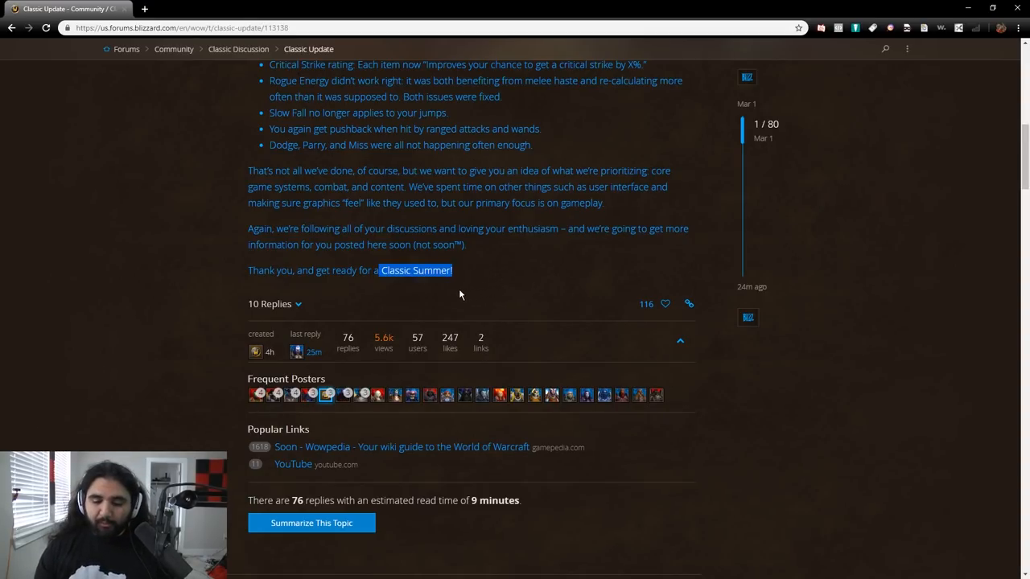
{"action": "mouse_move", "coordinate": [436, 298]}
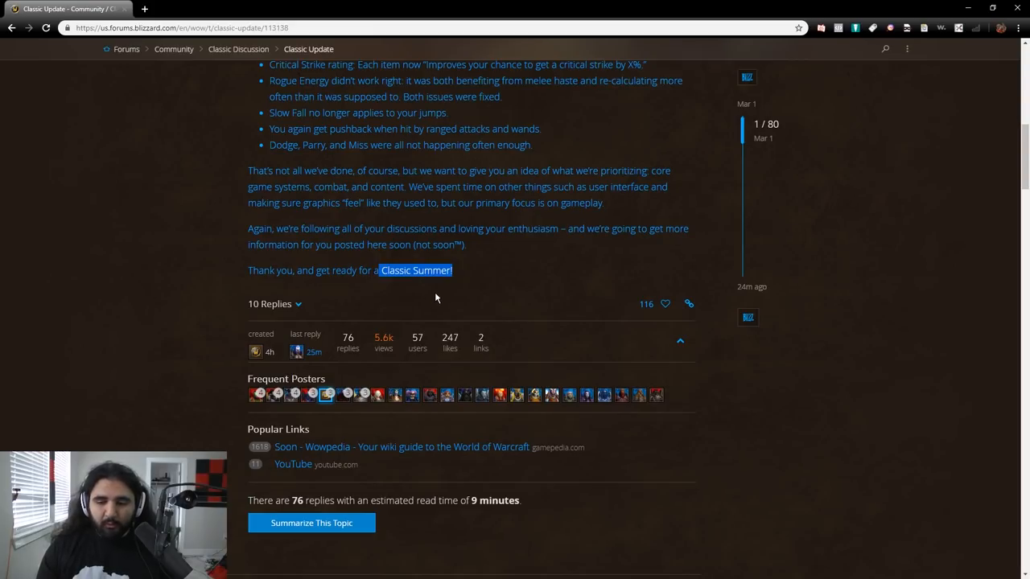
{"action": "mouse_move", "coordinate": [390, 303]}
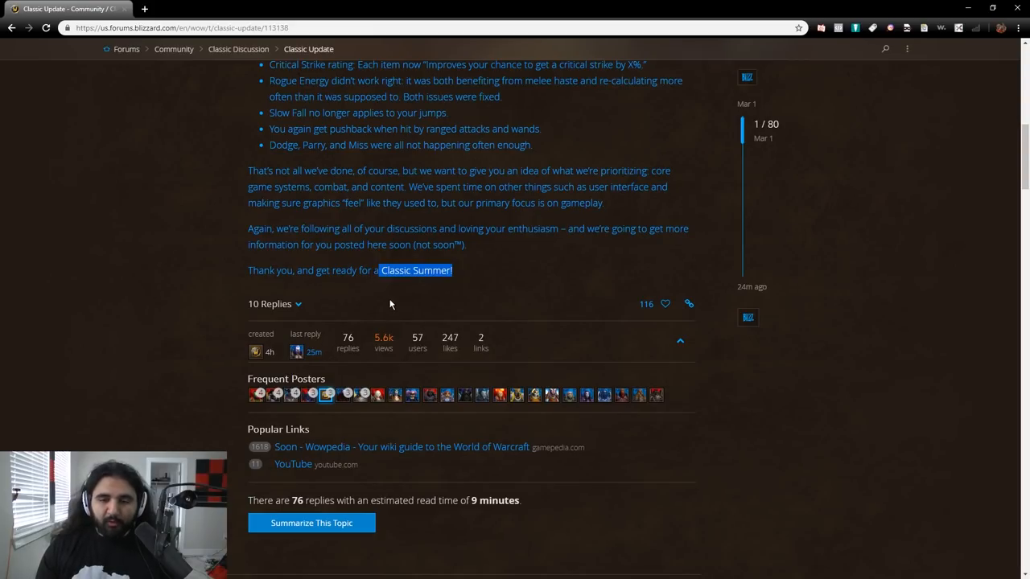
{"action": "mouse_move", "coordinate": [577, 280]}
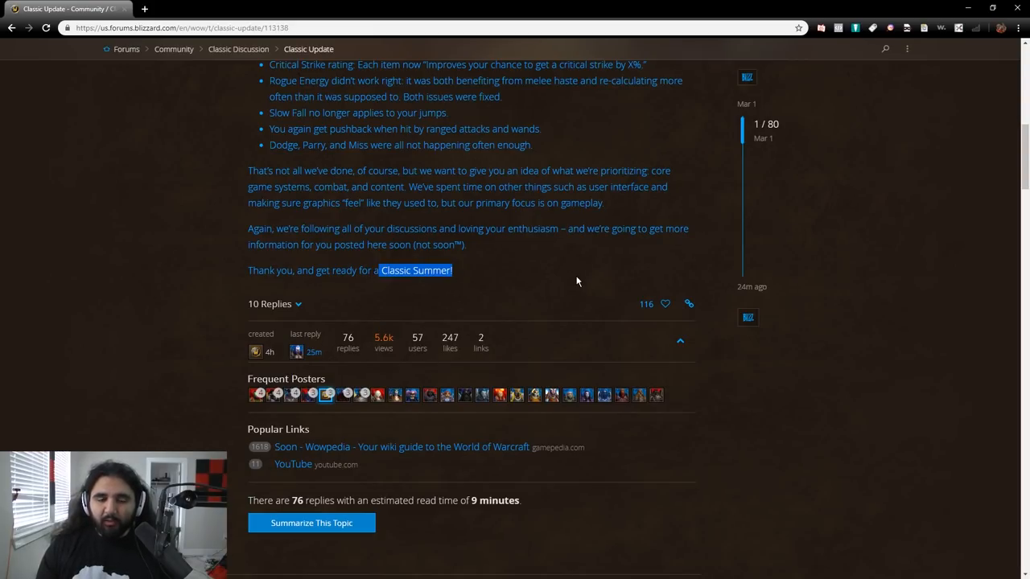
{"action": "mouse_move", "coordinate": [626, 280]}
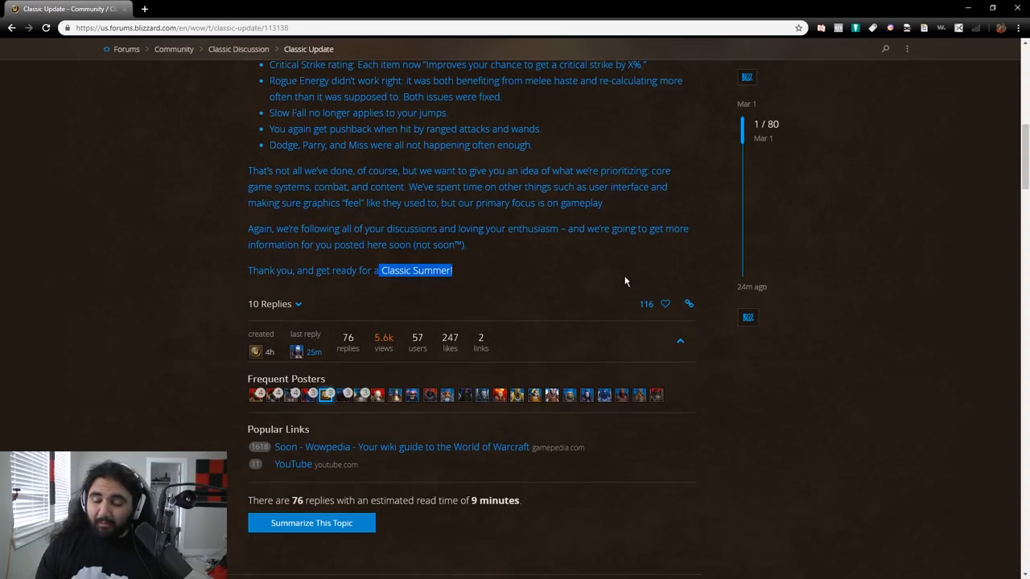
{"action": "mouse_move", "coordinate": [587, 277]}
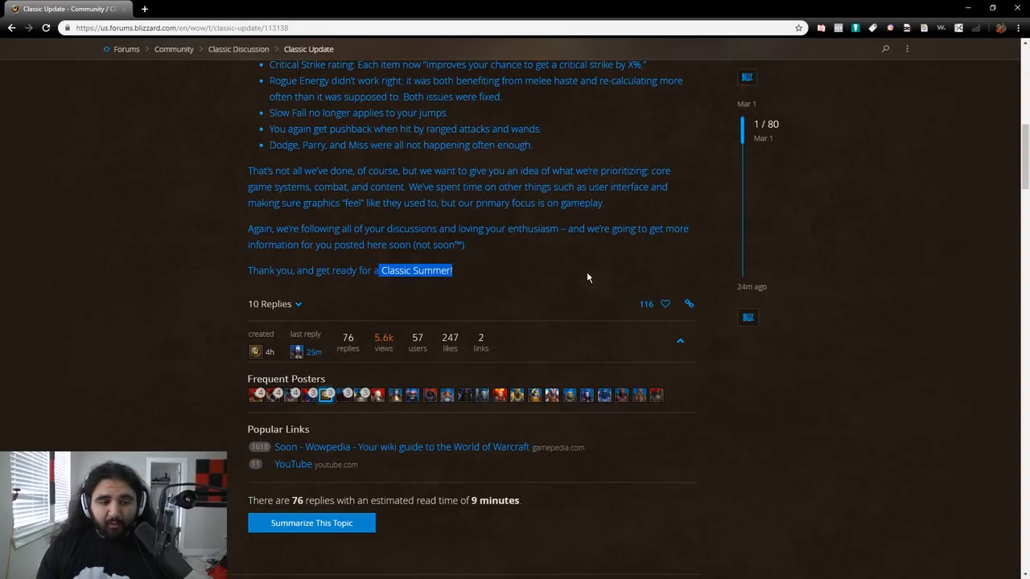
{"action": "mouse_move", "coordinate": [560, 277]}
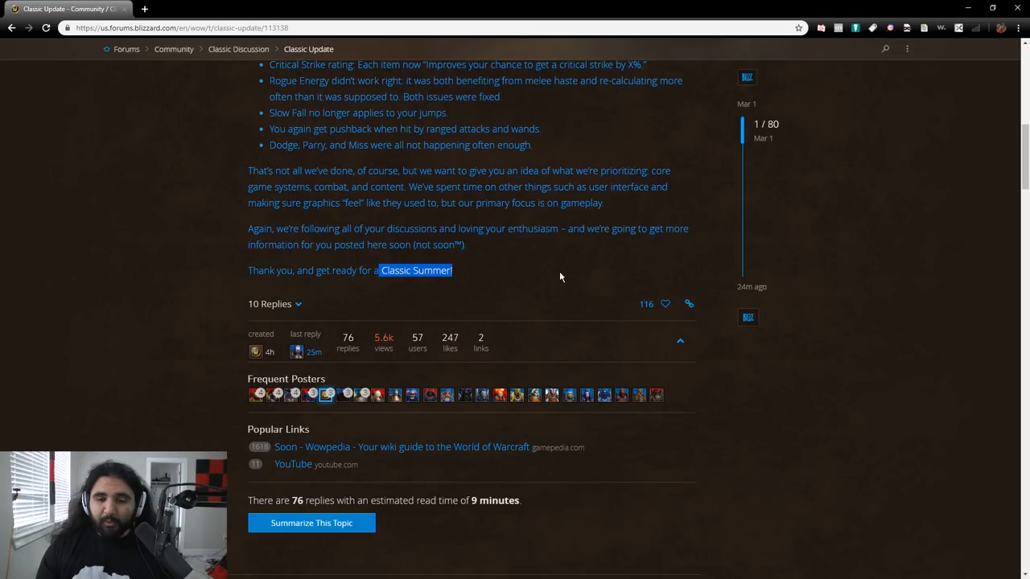
{"action": "mouse_move", "coordinate": [522, 287]}
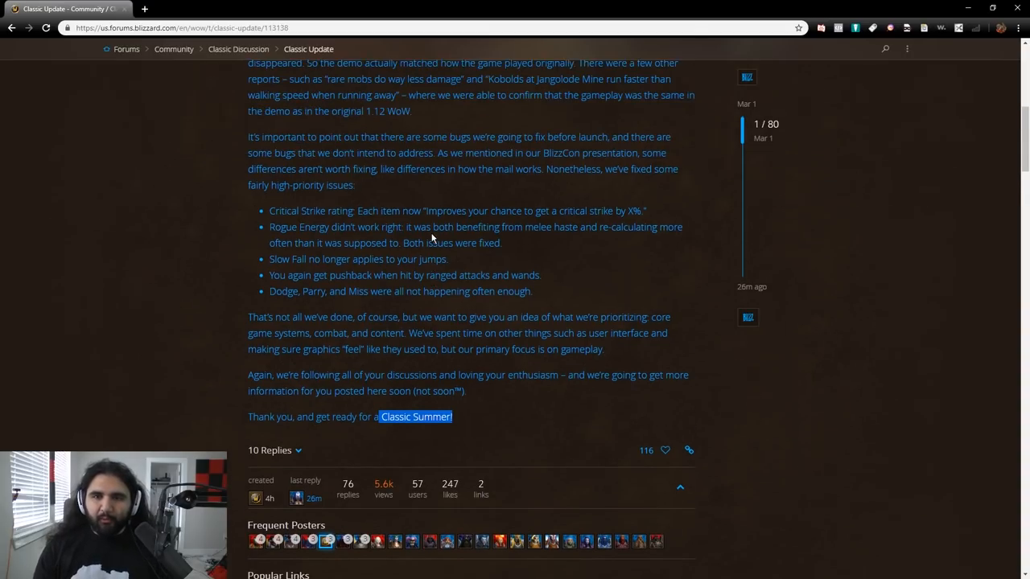
{"action": "scroll", "scroll_direction": "up", "scroll_amount": 3}
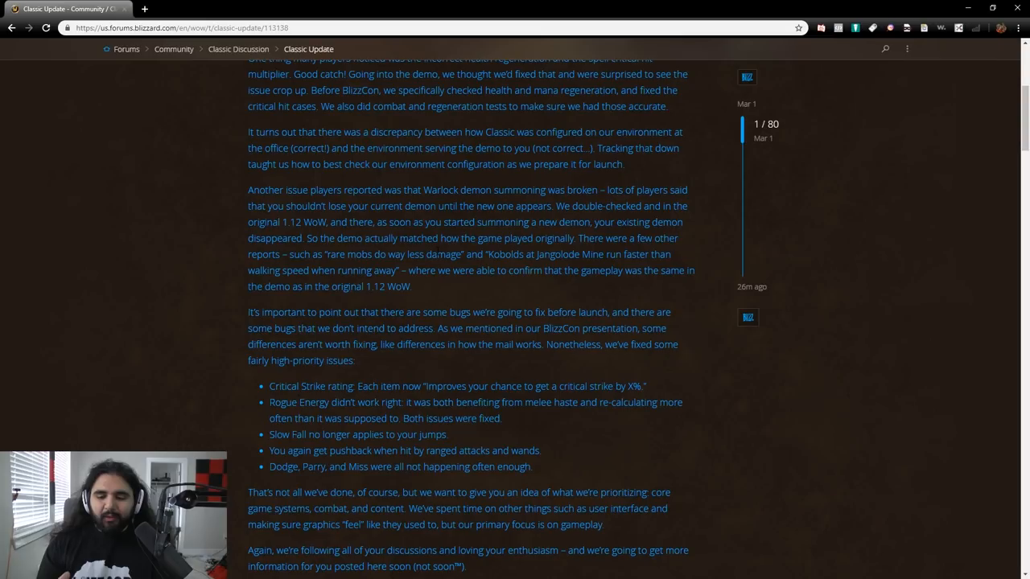
{"action": "scroll", "scroll_direction": "down", "scroll_amount": 3}
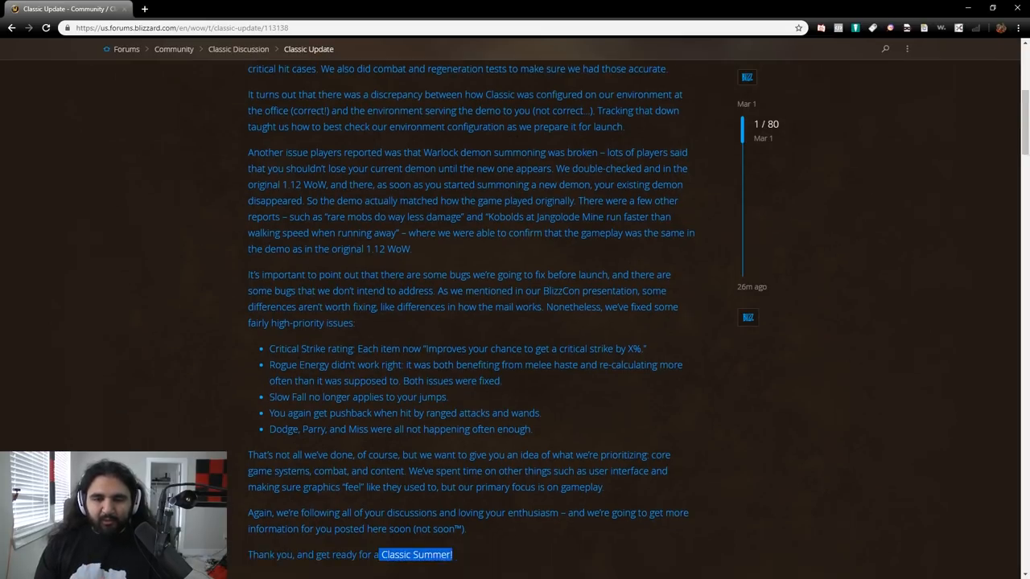
{"action": "scroll", "scroll_direction": "down", "scroll_amount": 3}
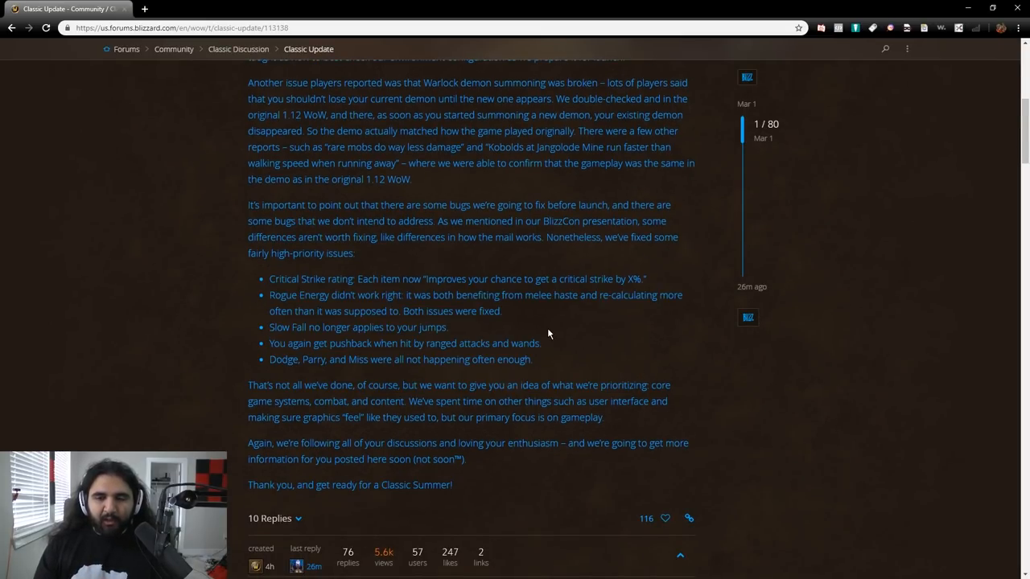
{"action": "scroll", "scroll_direction": "up", "scroll_amount": 3}
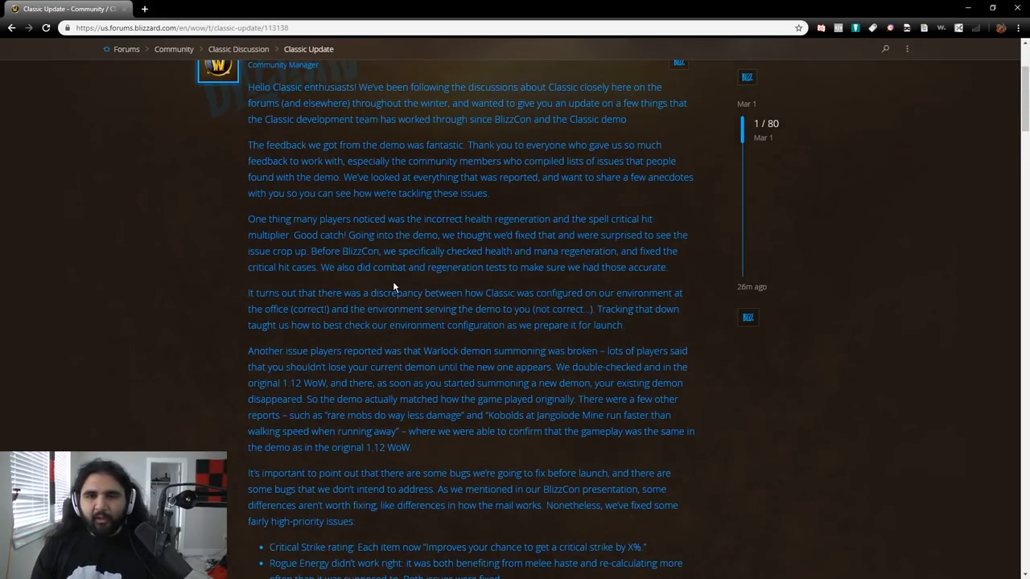
{"action": "scroll", "scroll_direction": "up", "scroll_amount": 3}
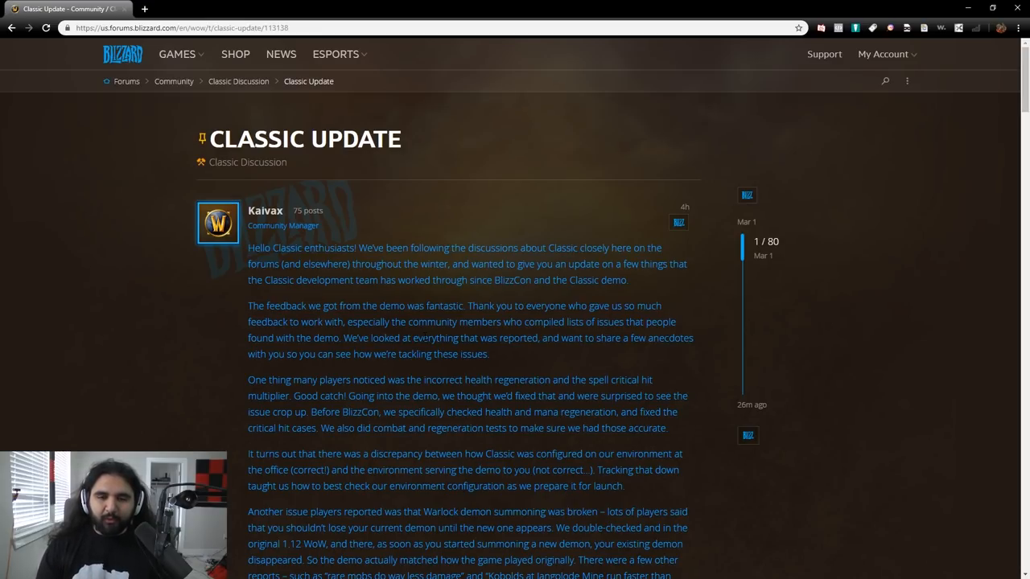
{"action": "scroll", "scroll_direction": "down", "scroll_amount": 3}
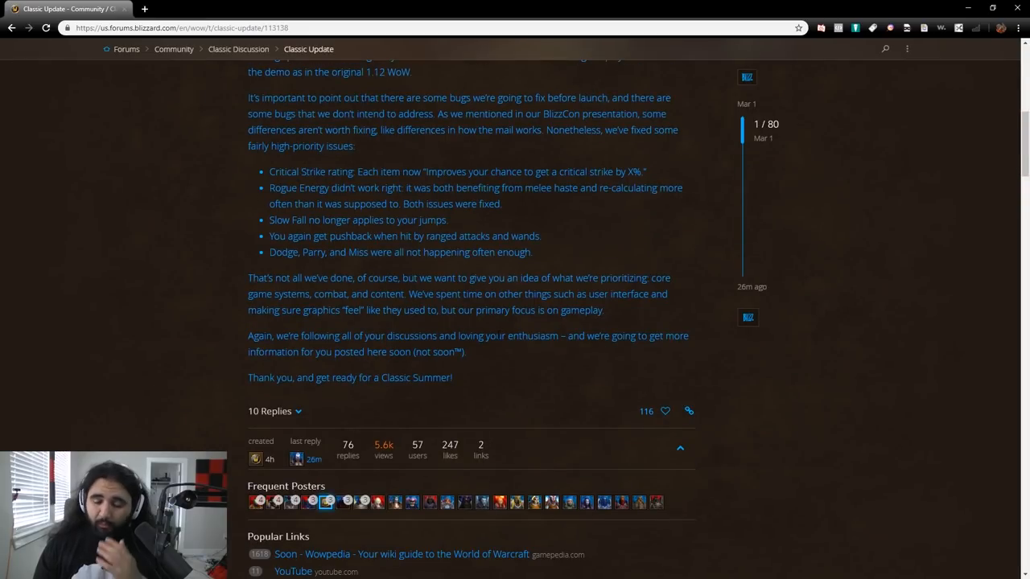